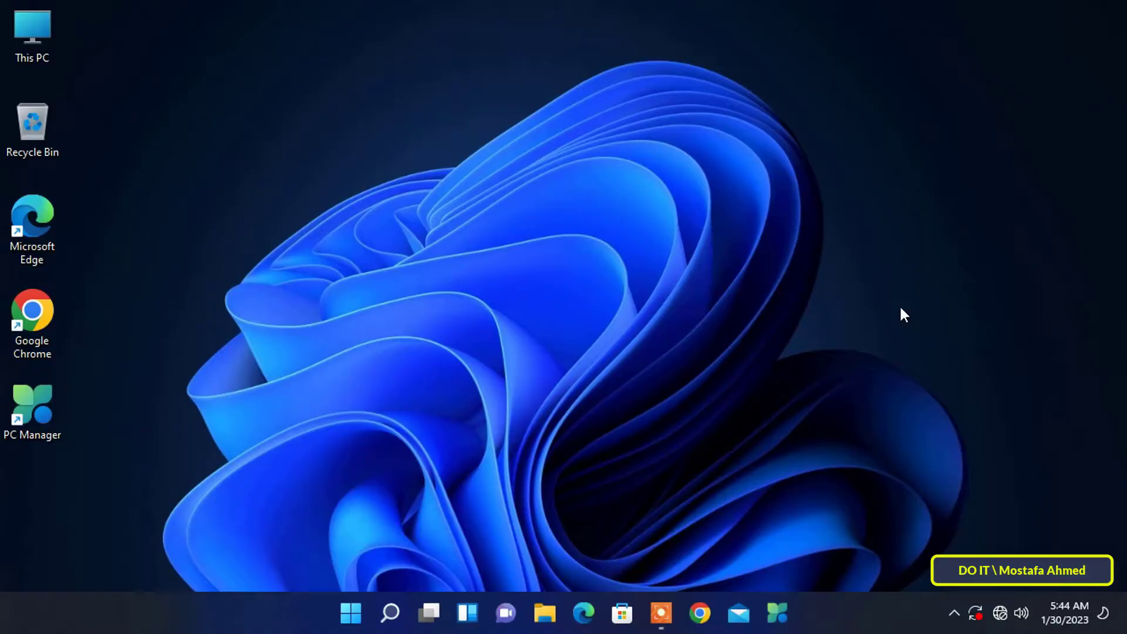
mouse_move(999, 368)
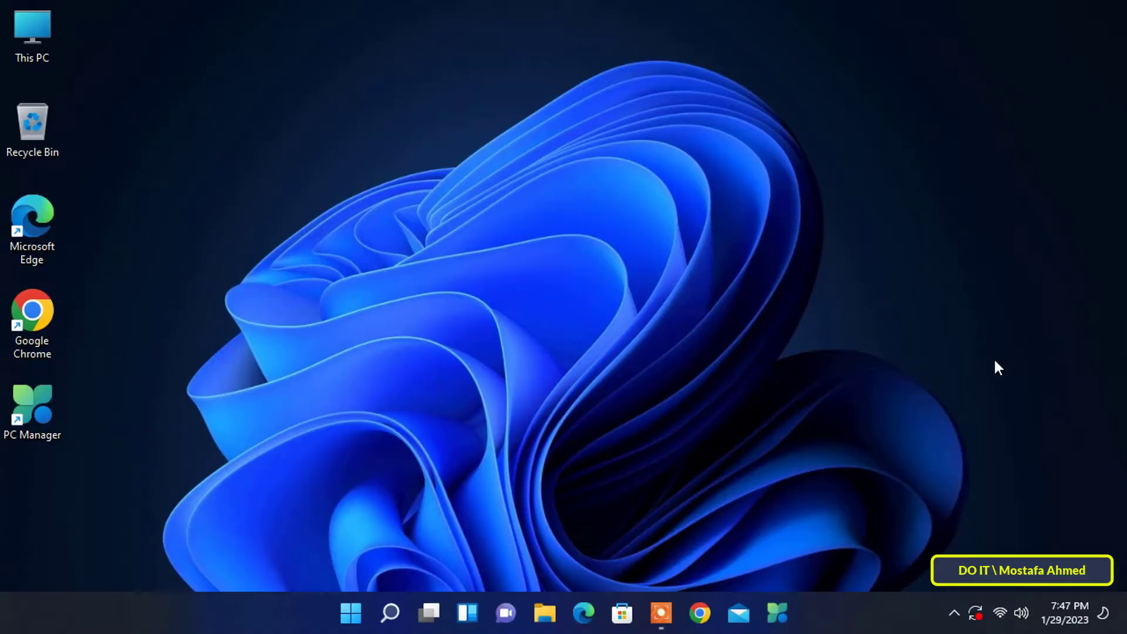
mouse_move(392, 607)
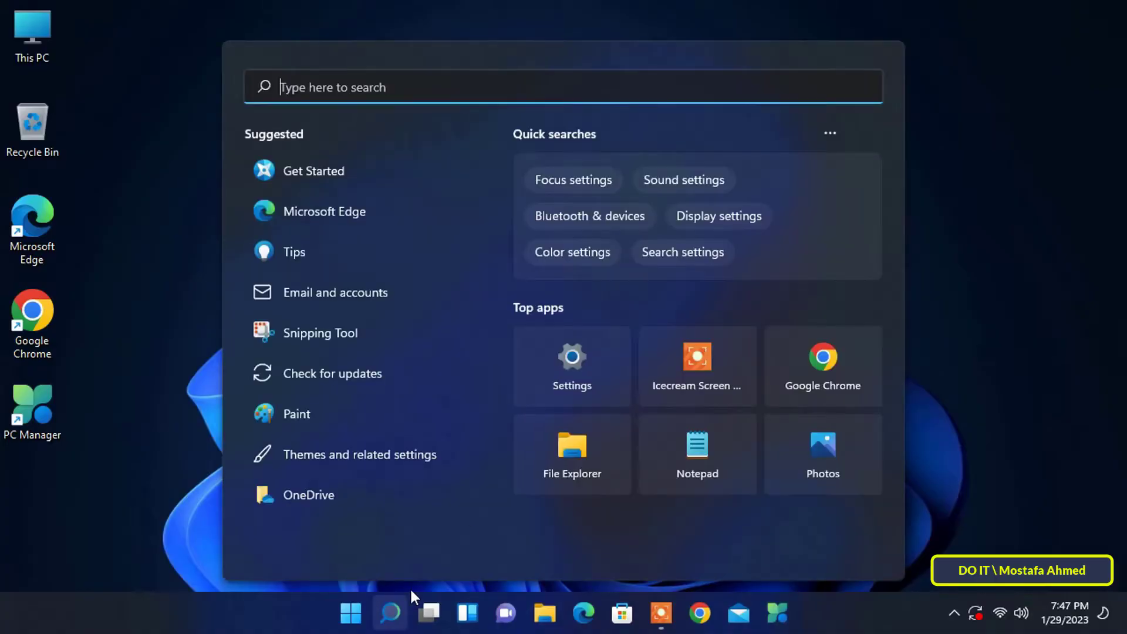
Step: Launch Task Scheduler from Windows Search with administrator rights
text(task Manager)
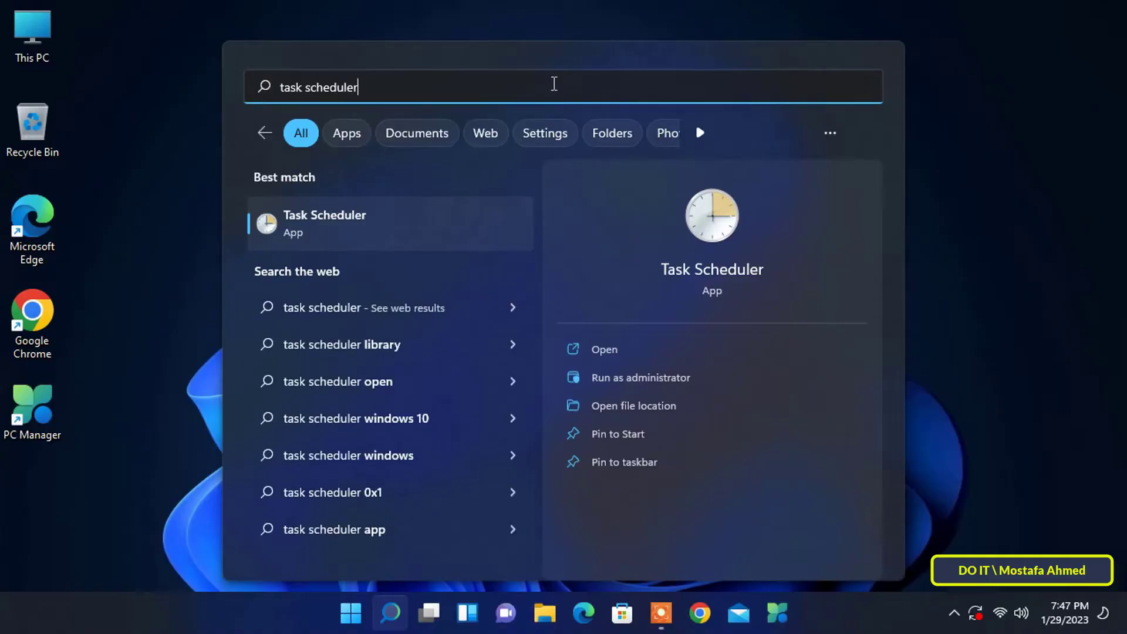
mouse_move(682, 387)
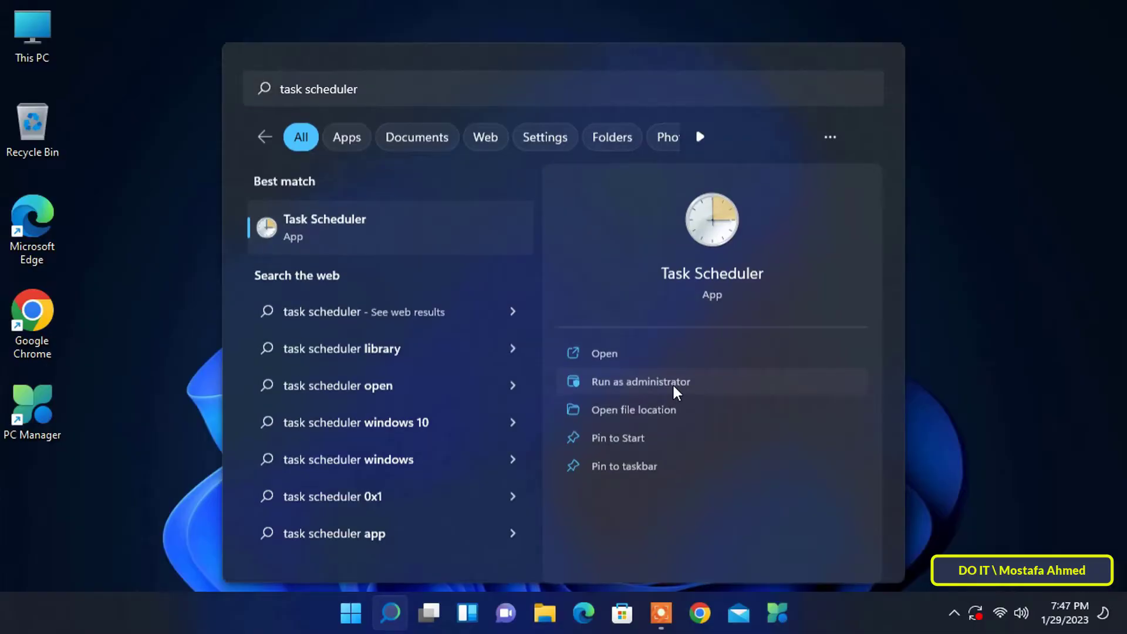
click(640, 382)
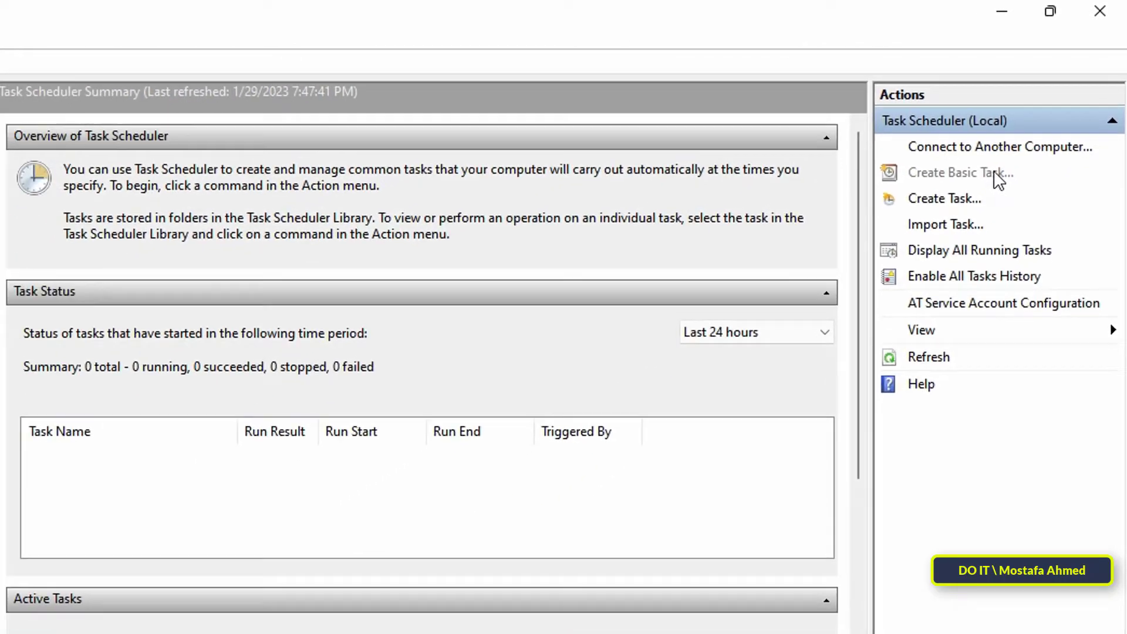
Step: Start a basic task named 'Custom Windows Defender Scan' and continue to the trigger page
click(961, 172)
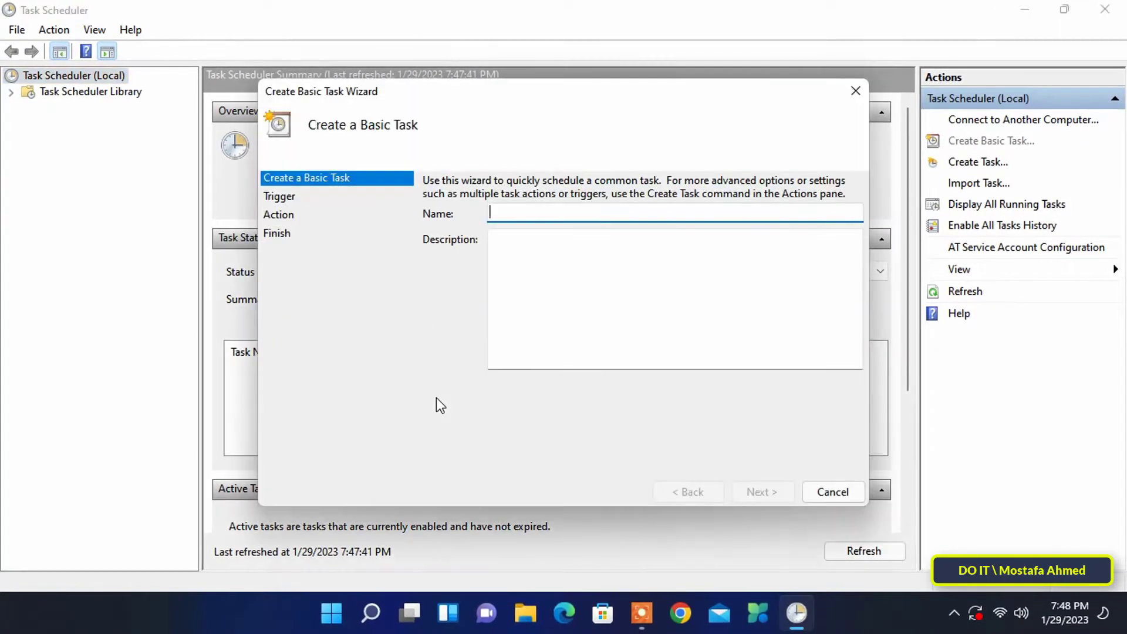
text(Custom W)
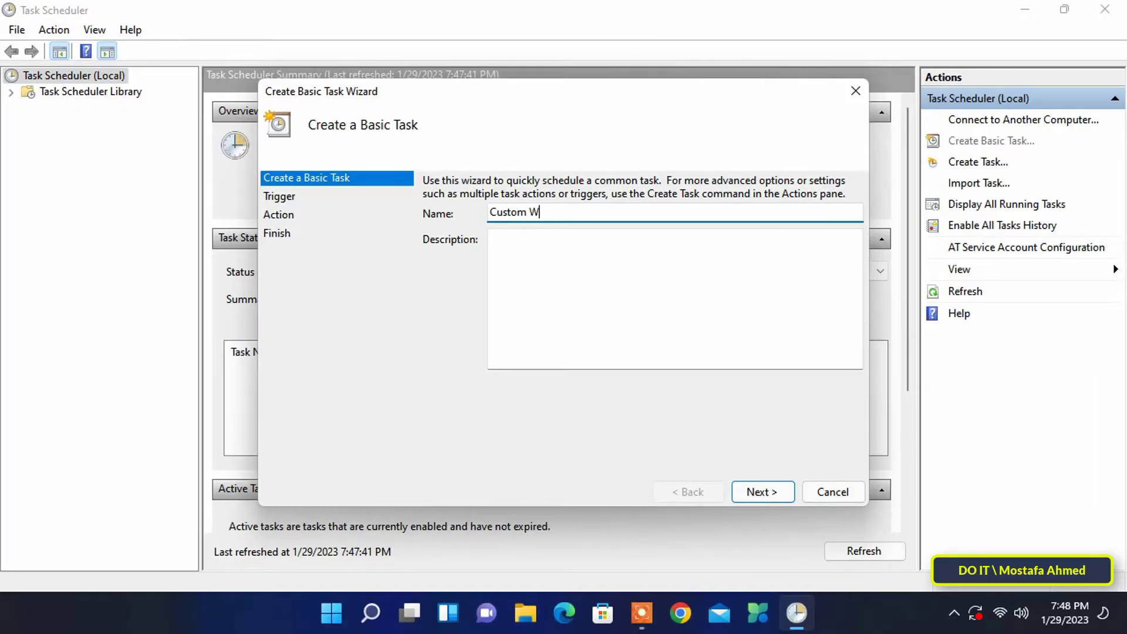
text(indows)
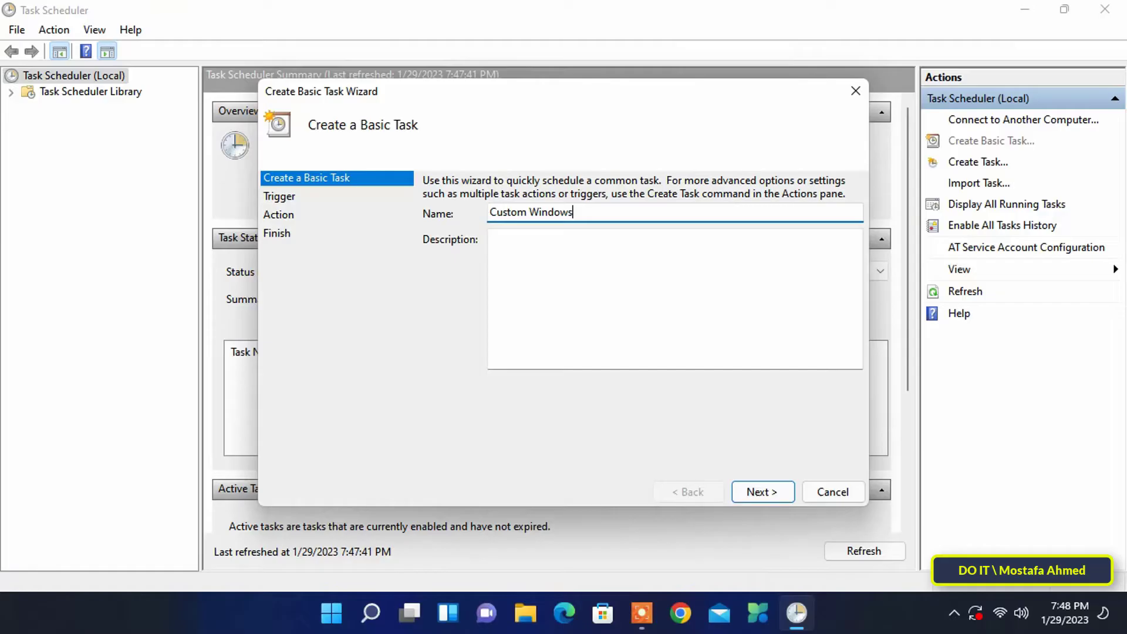
text(Defender Scan)
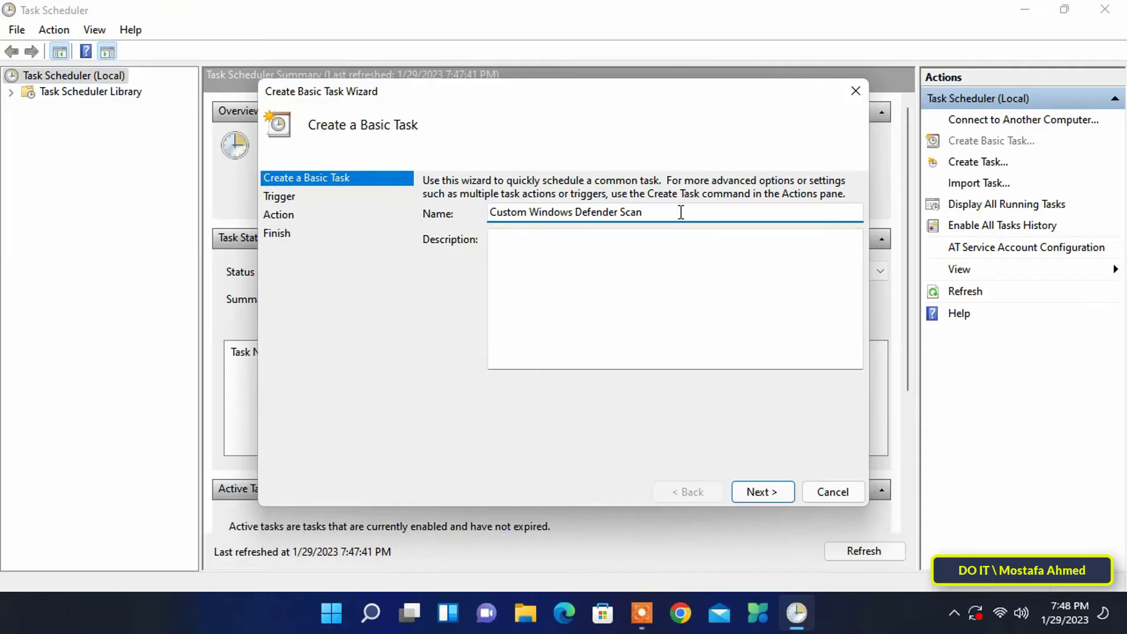
mouse_move(673, 311)
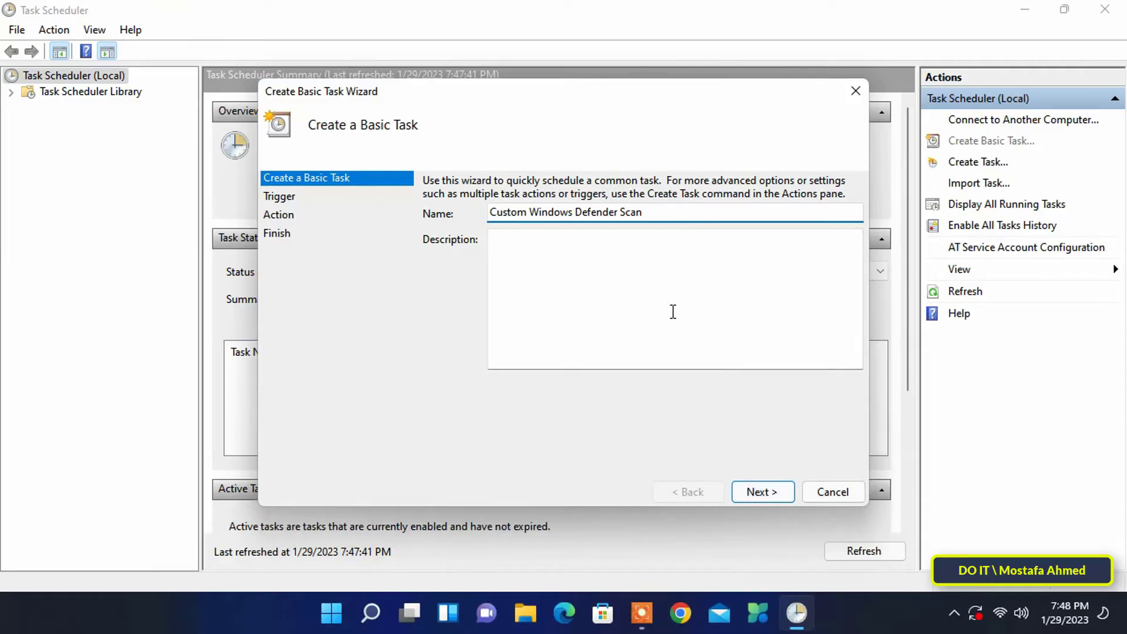
click(762, 492)
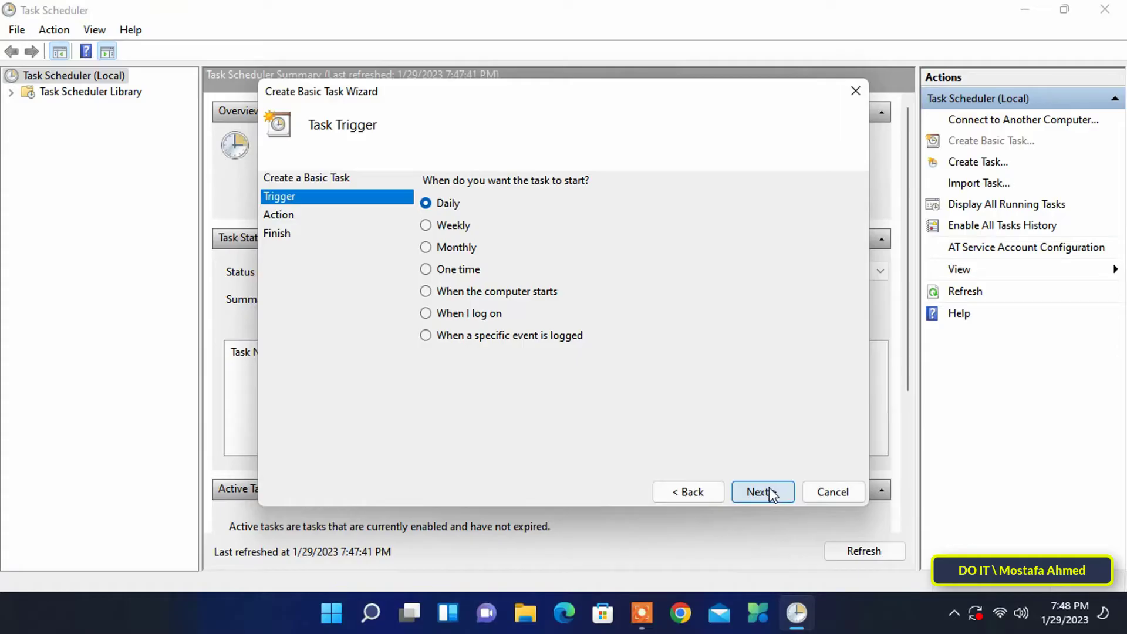
mouse_move(604, 293)
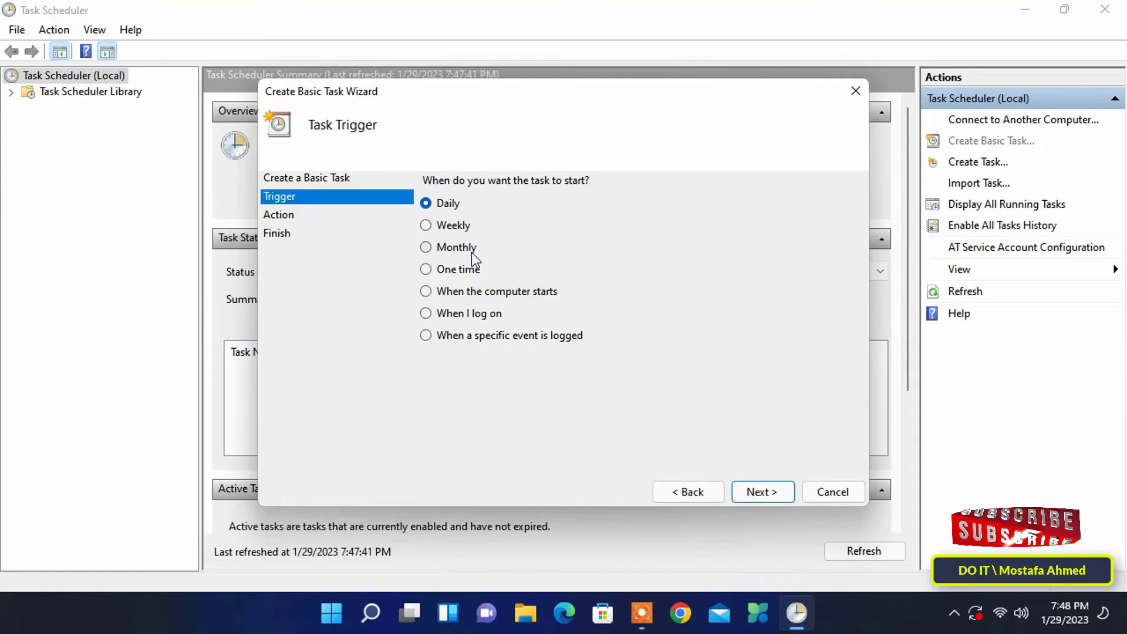
mouse_move(489, 243)
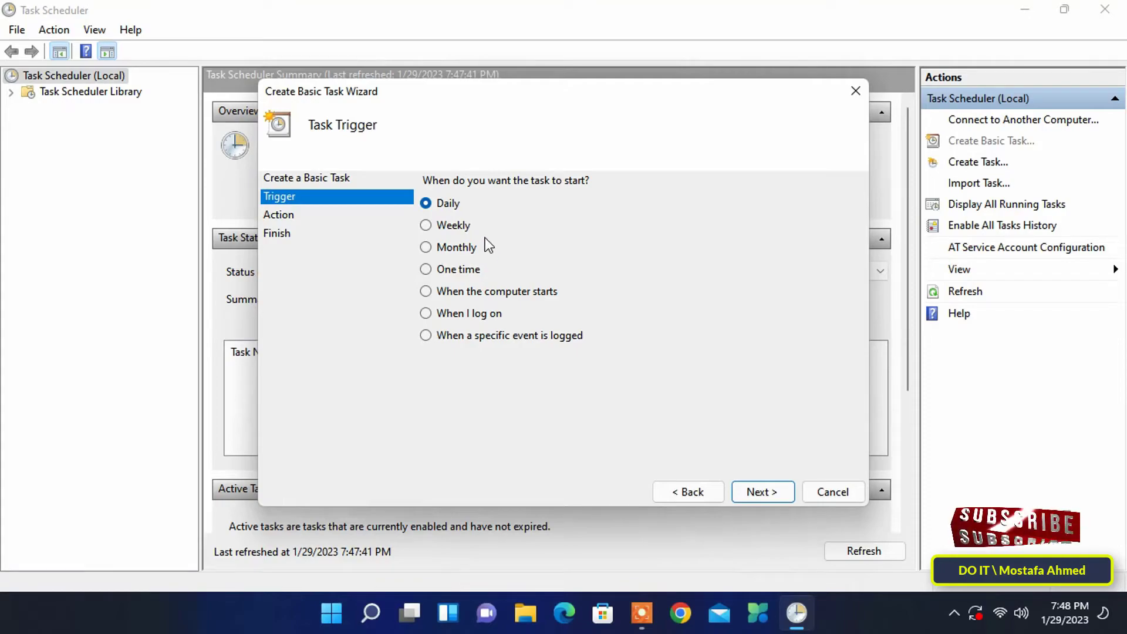
Step: Choose a Weekly trigger and proceed to the weekly schedule page
click(425, 225)
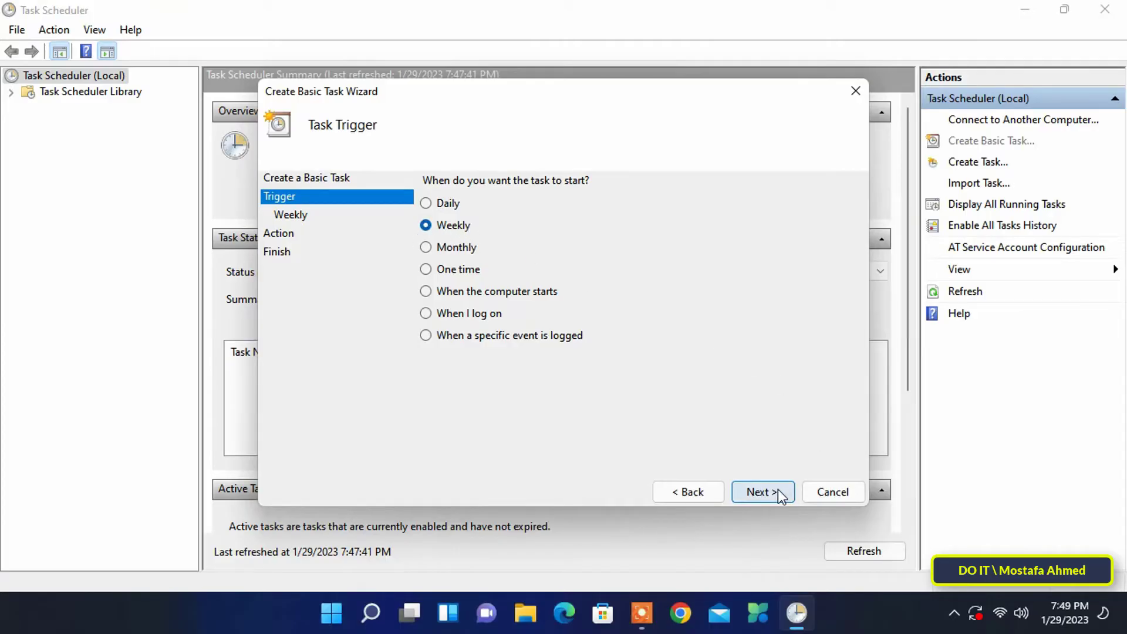
click(762, 492)
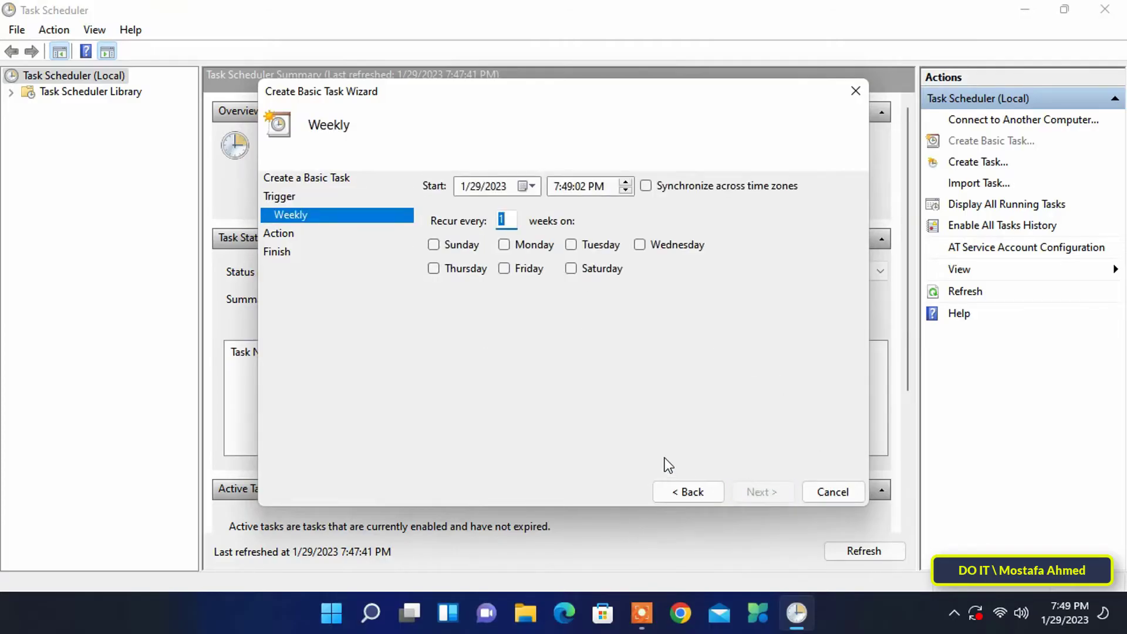
Step: Make the task recur every week on Sunday and keep Start a Program as the action
click(433, 245)
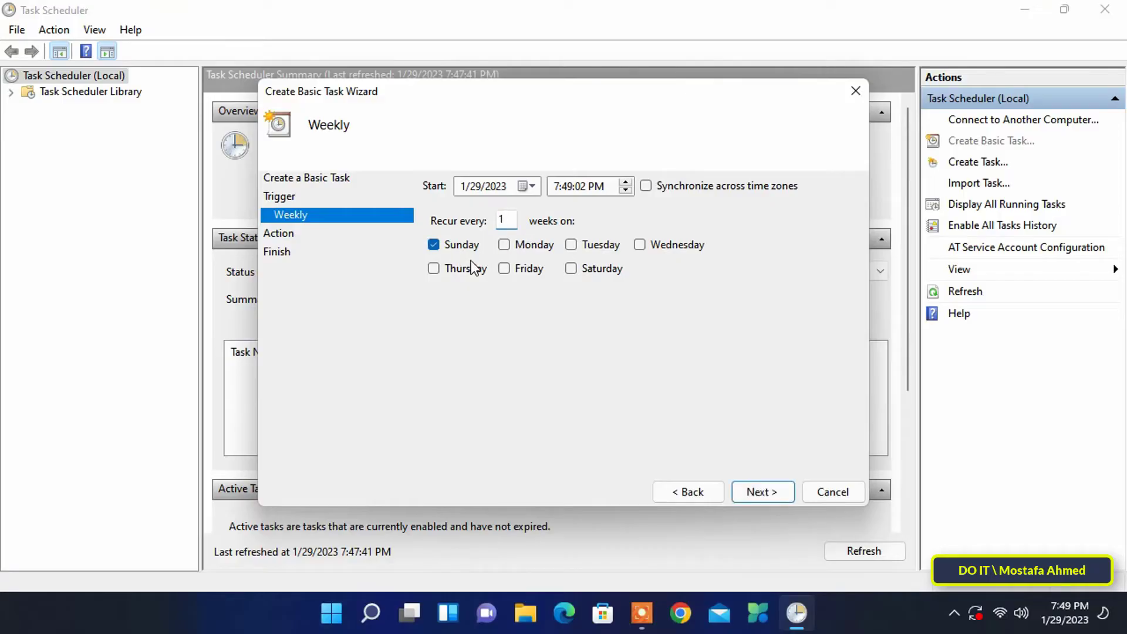
mouse_move(486, 372)
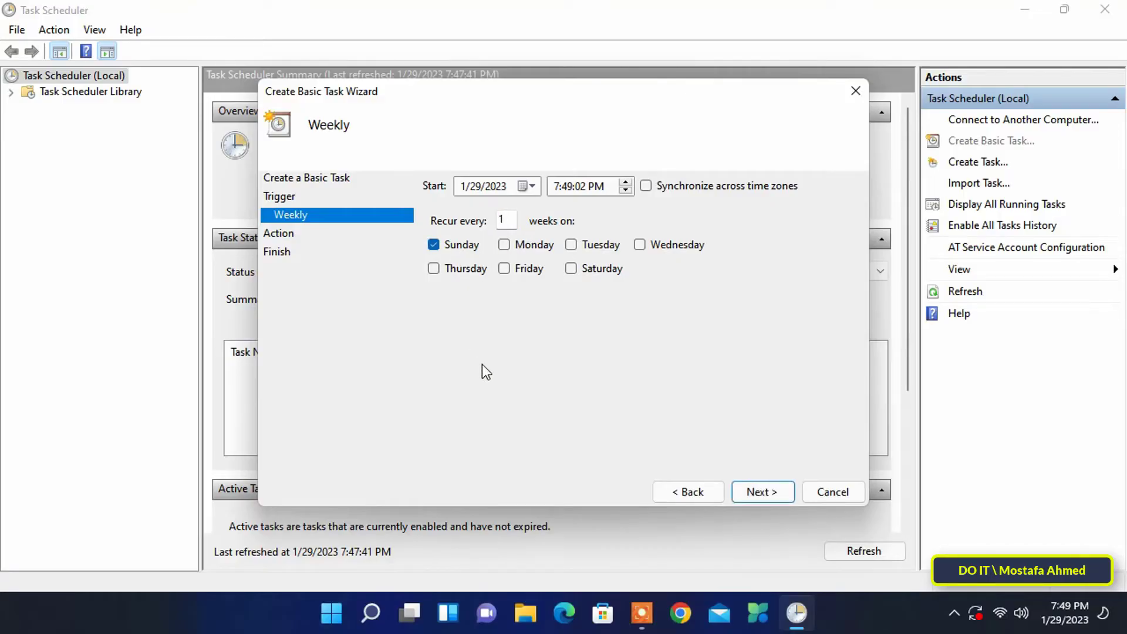
mouse_move(721, 380)
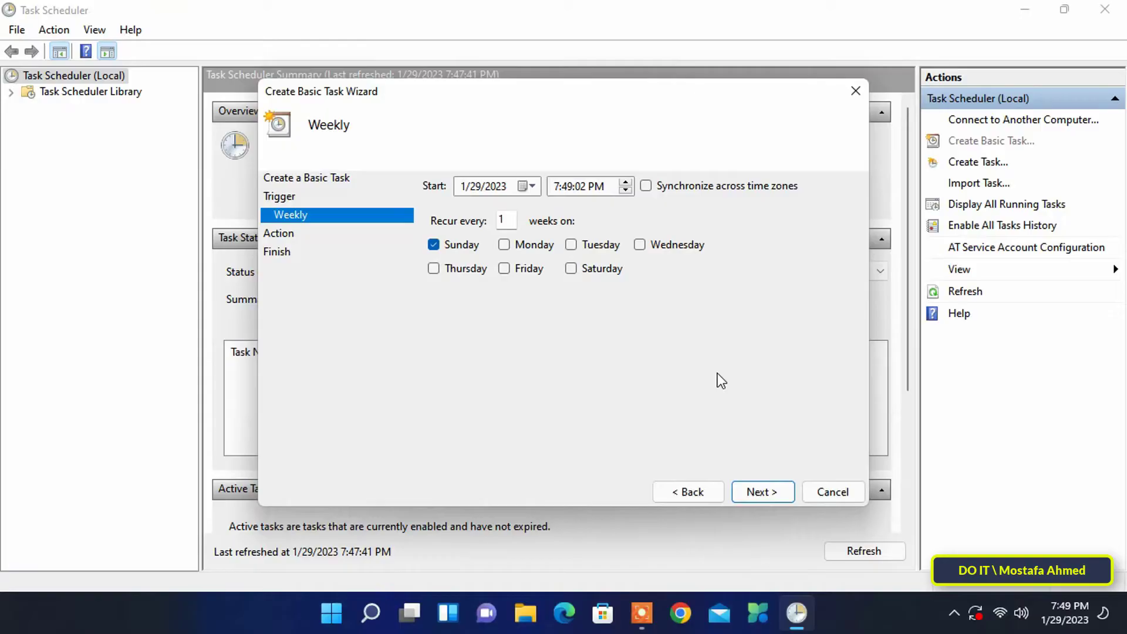
click(762, 492)
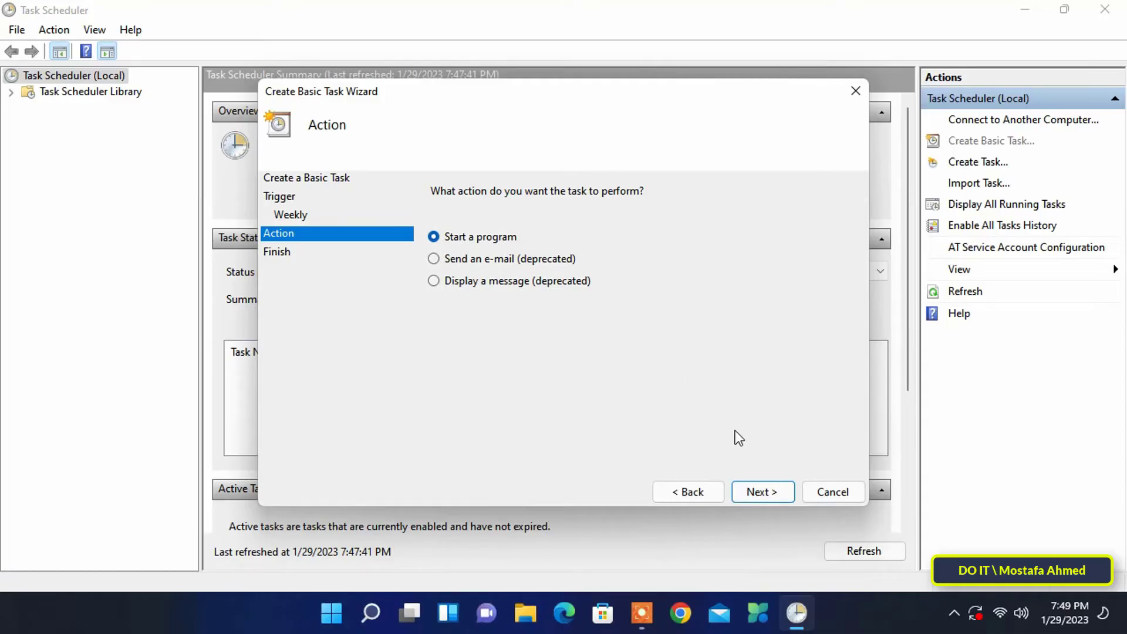
click(761, 492)
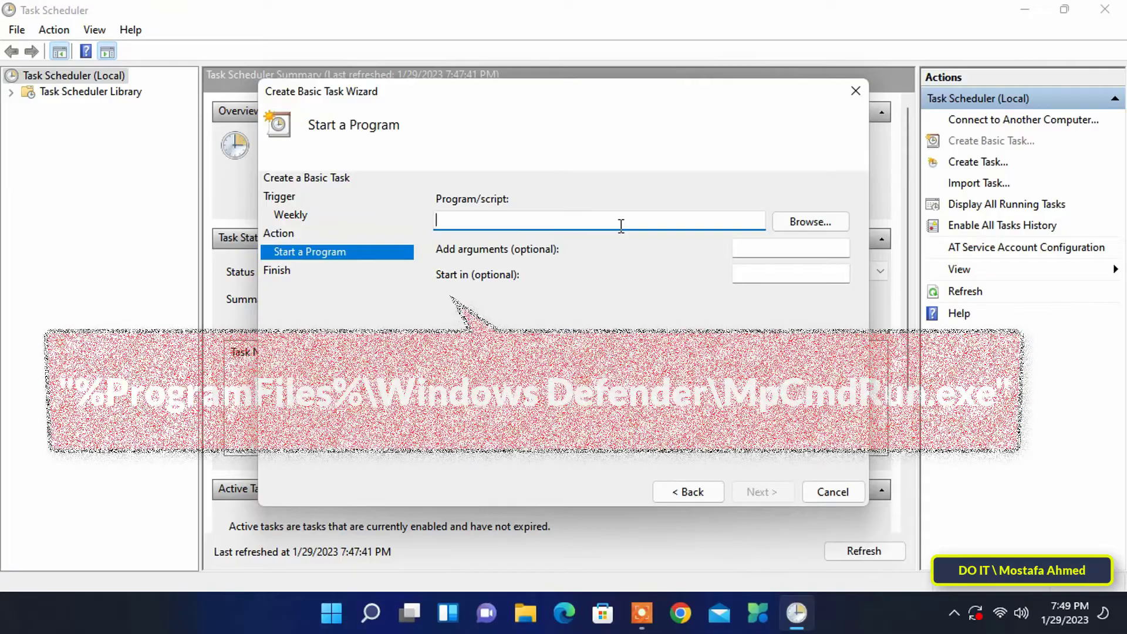
Step: Enter "%ProgramFiles%\Windows Defender\MpCmdRun.exe" as the Program/script path
text(")
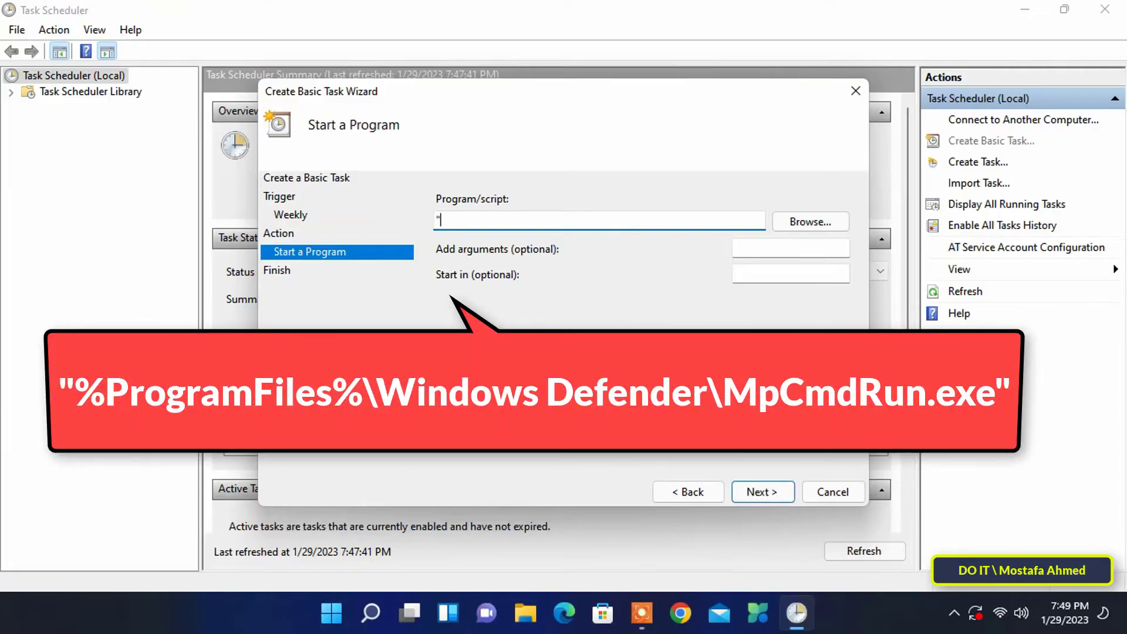
text(%Prog)
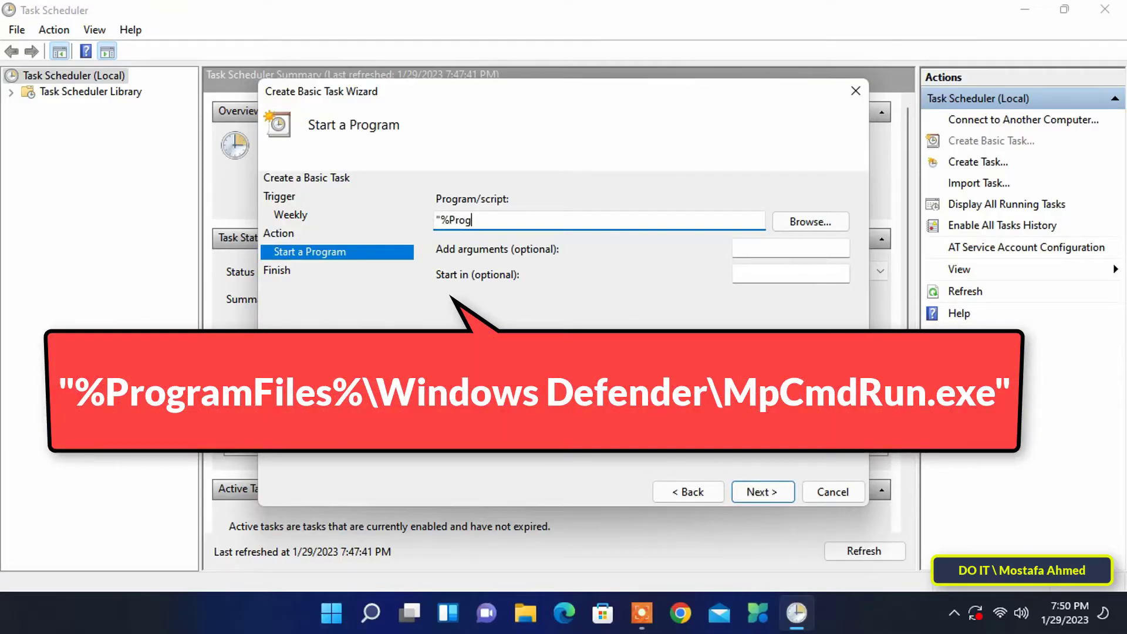
text(ramFiles%\)
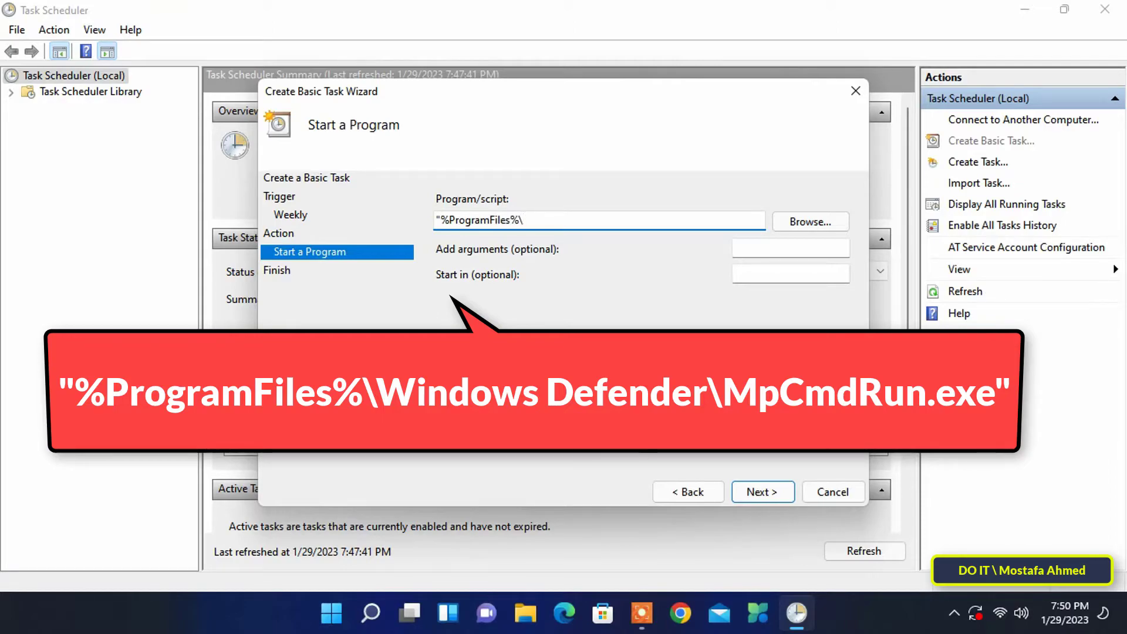
text(Windows D)
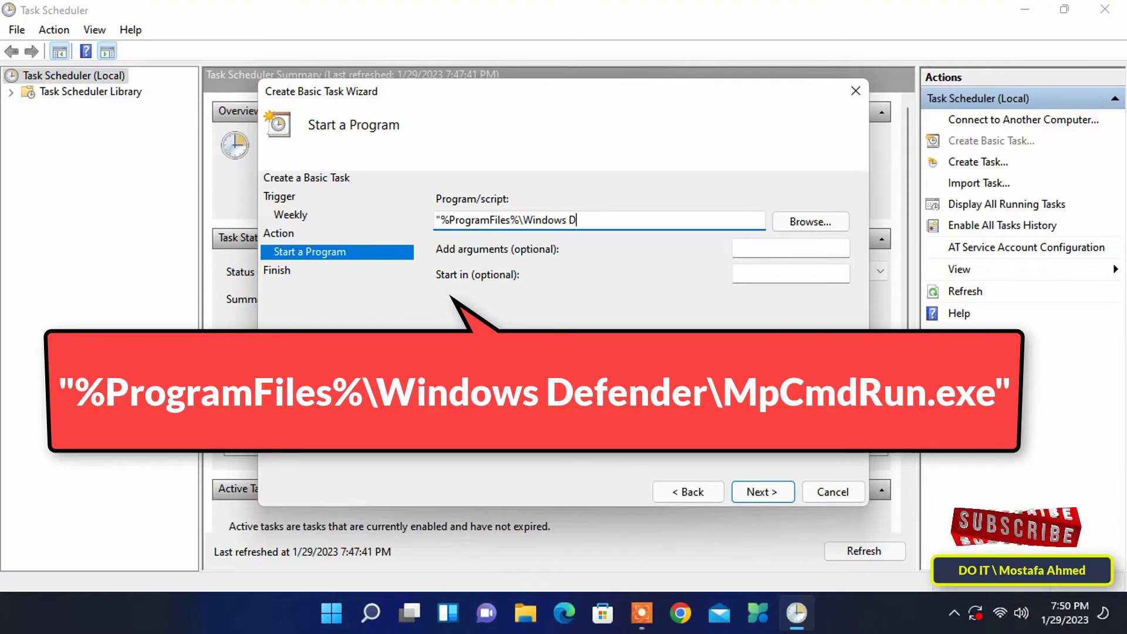
text(efender\M)
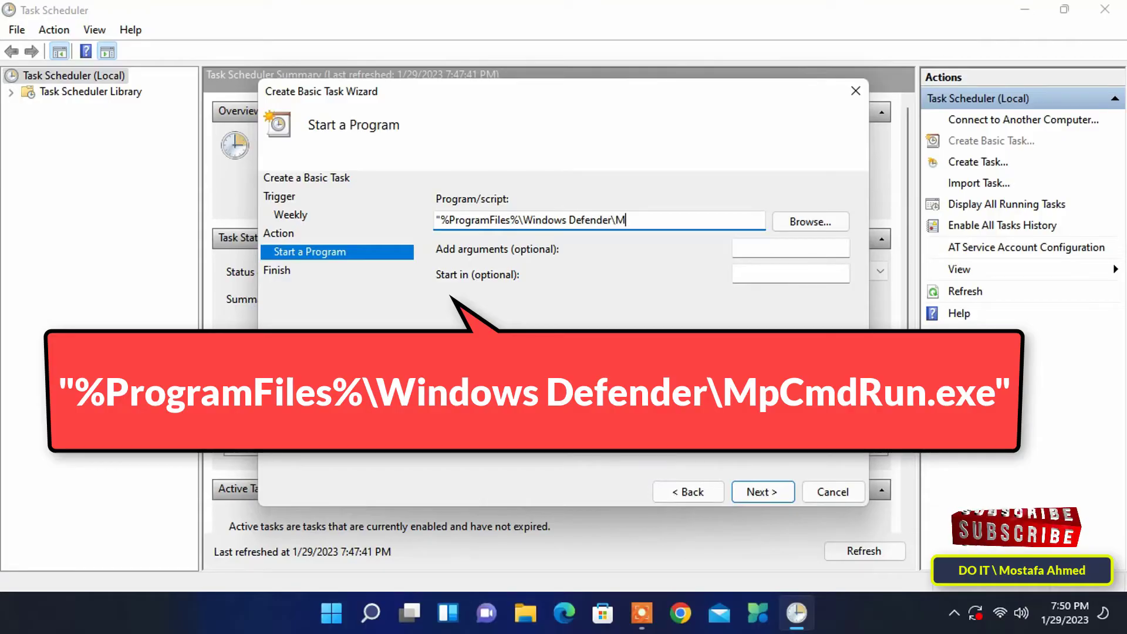
text(pCmdRun)
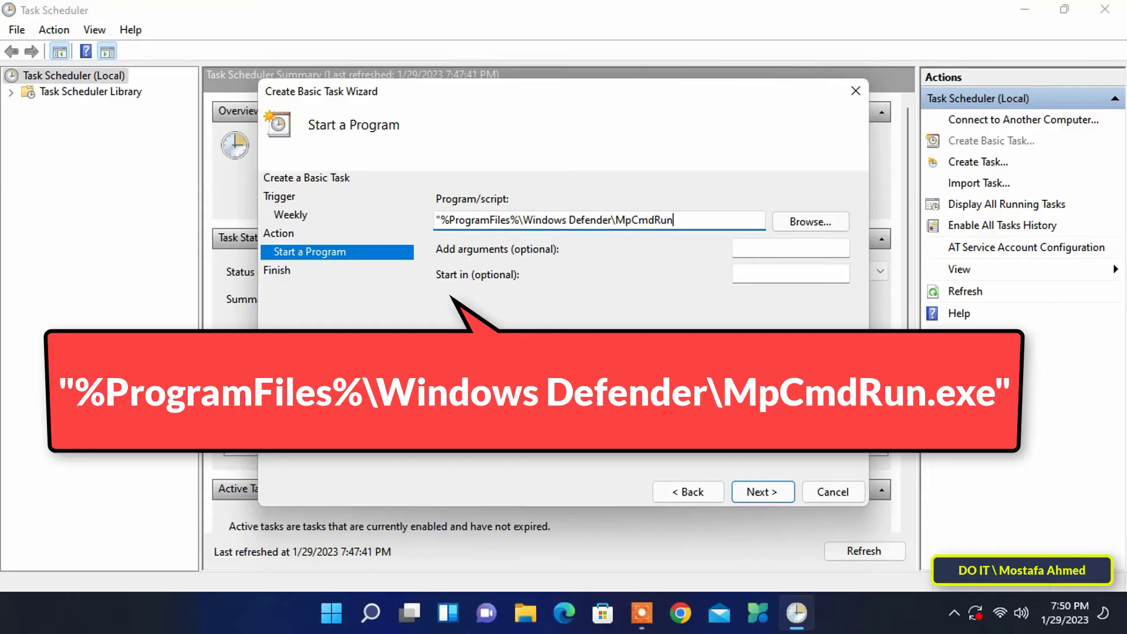
text(.exe")
click(791, 248)
text(-)
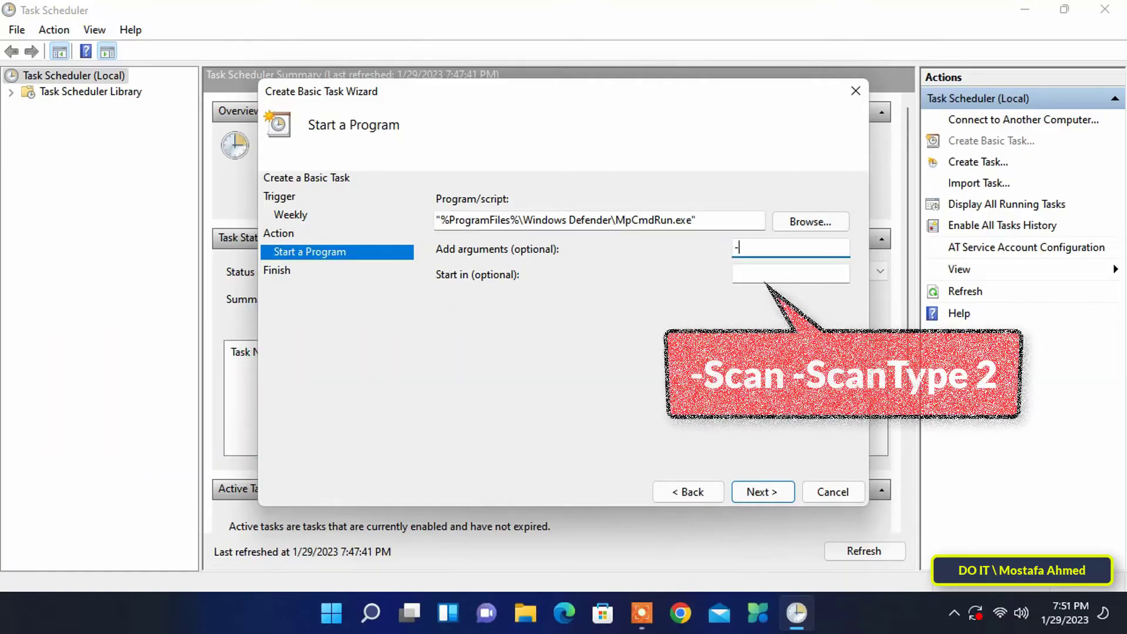
Step: Add the arguments -Scan -ScanType 2 and move on to the Summary page
text(Scan -)
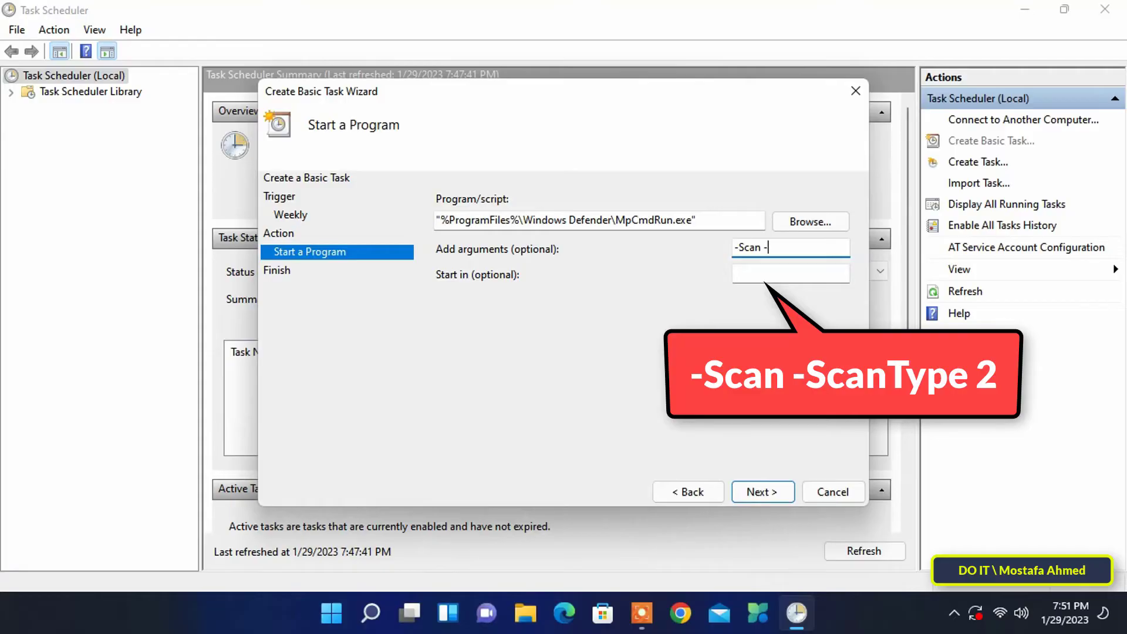
text(Scan)
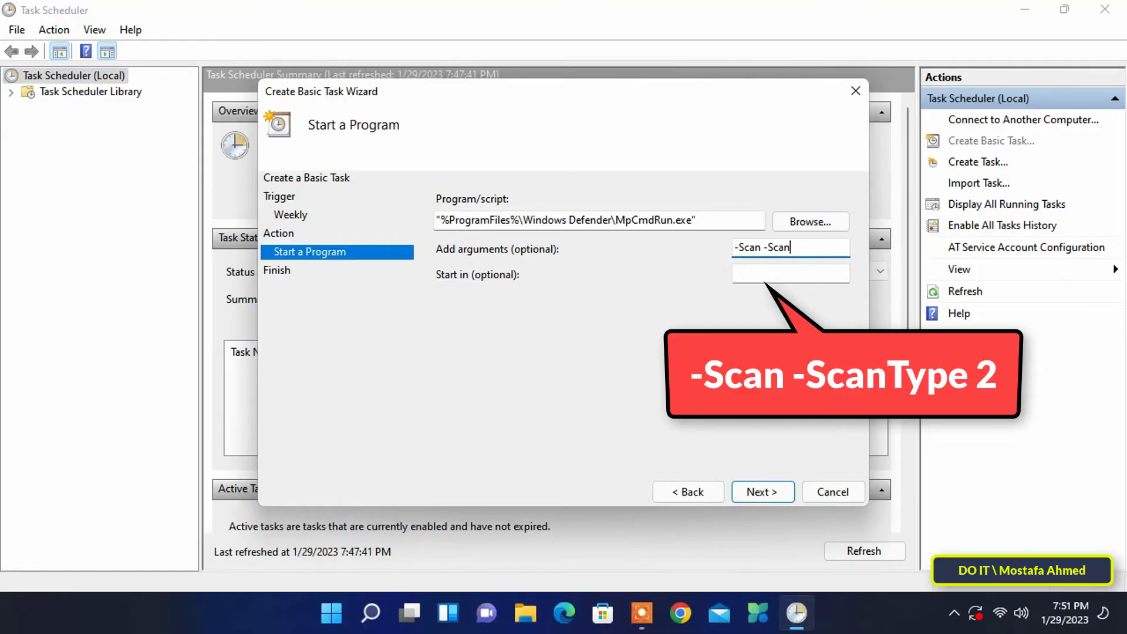
text(Type)
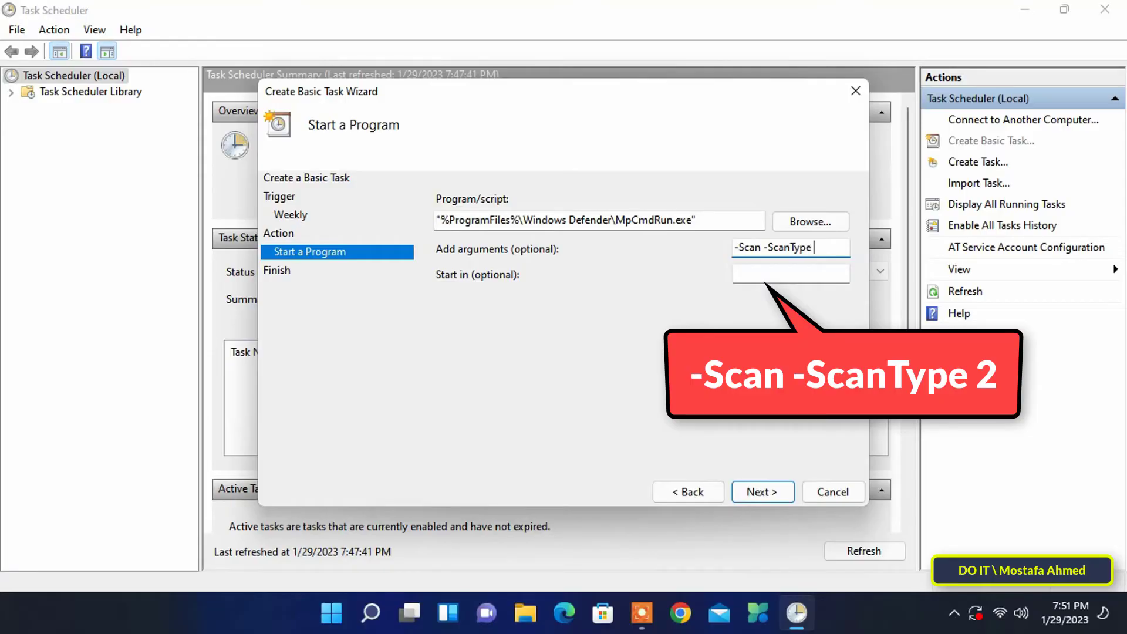
text(2)
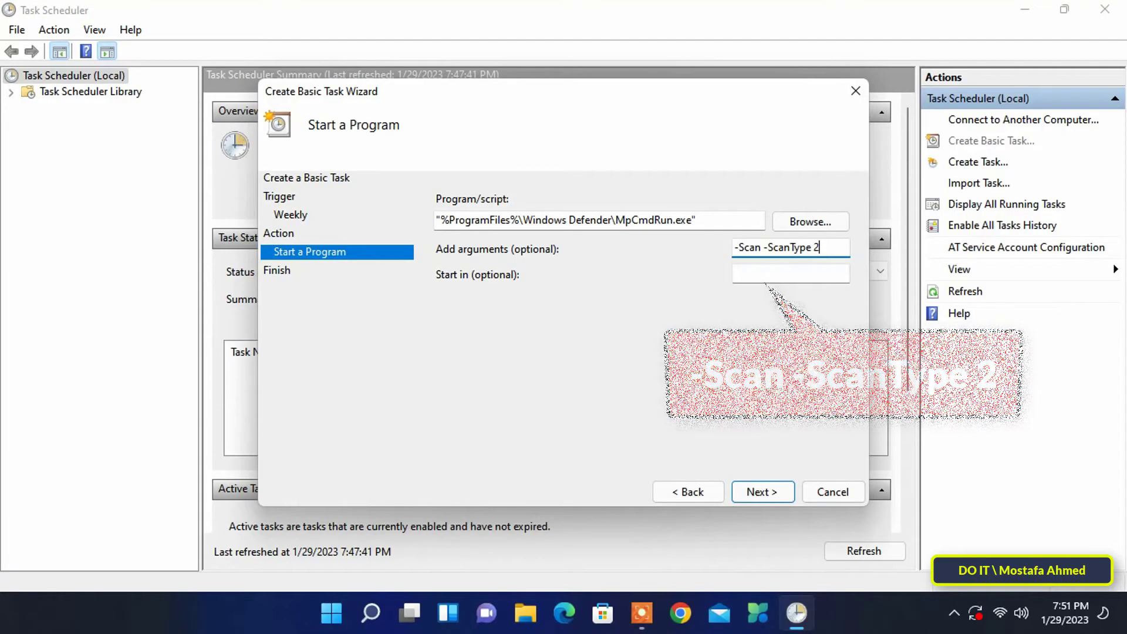
click(762, 492)
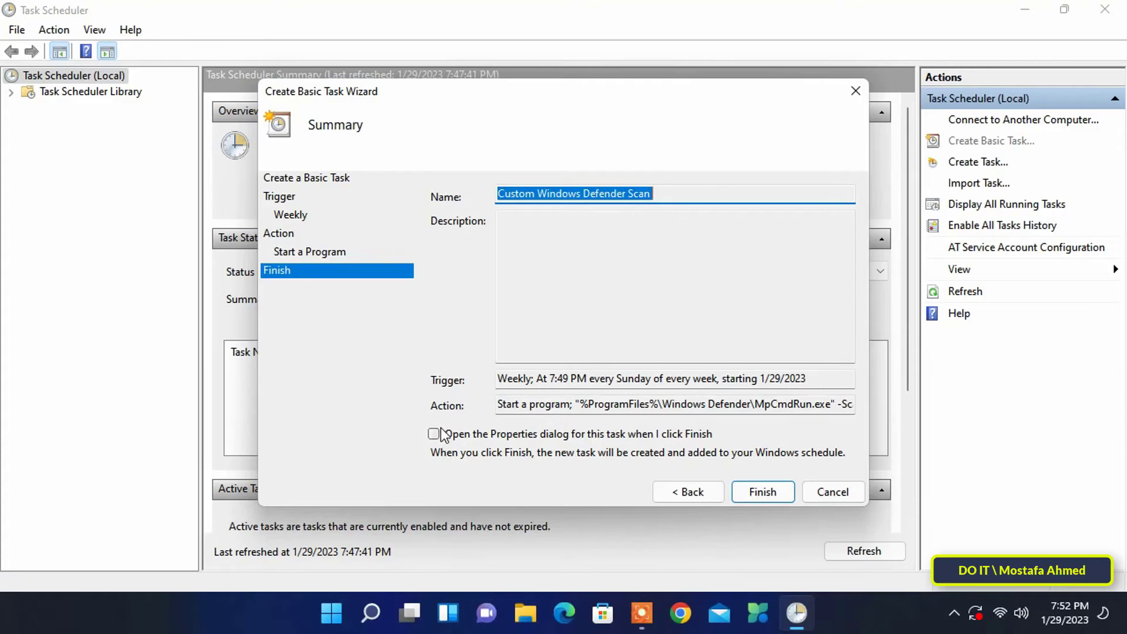
Step: Finish the wizard with the option to show the new task's Properties dialog
click(433, 434)
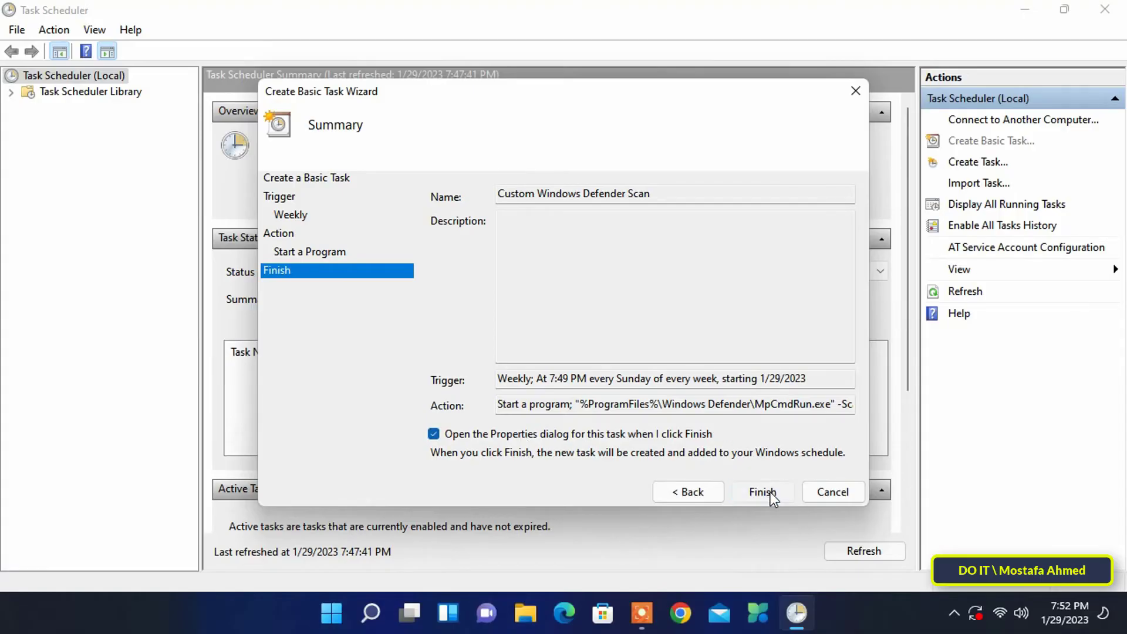
click(762, 492)
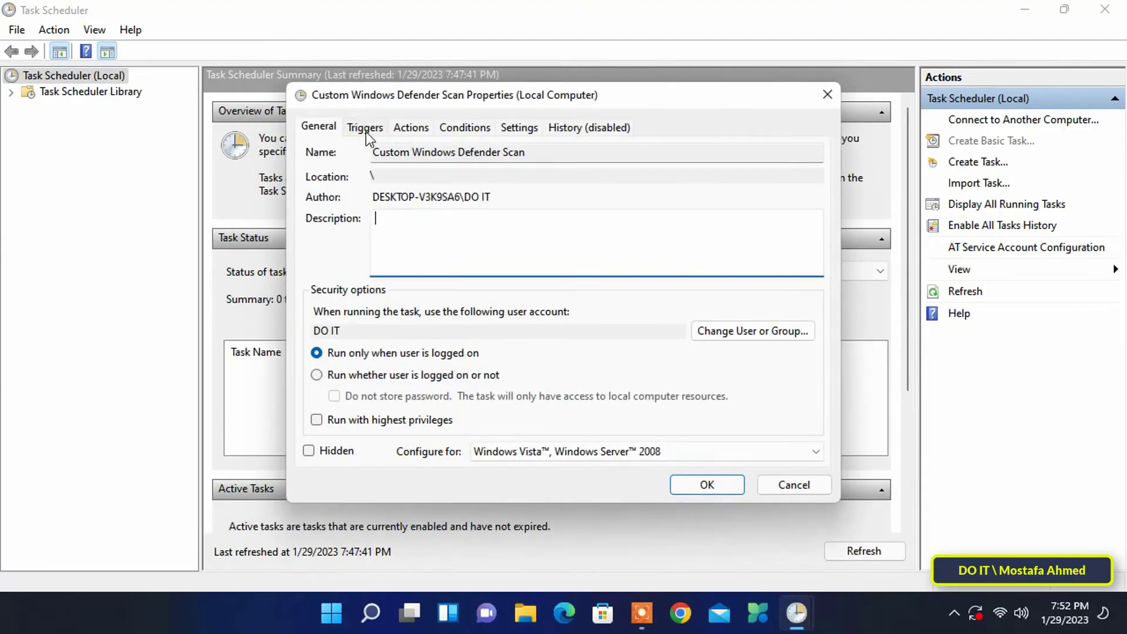
mouse_move(477, 119)
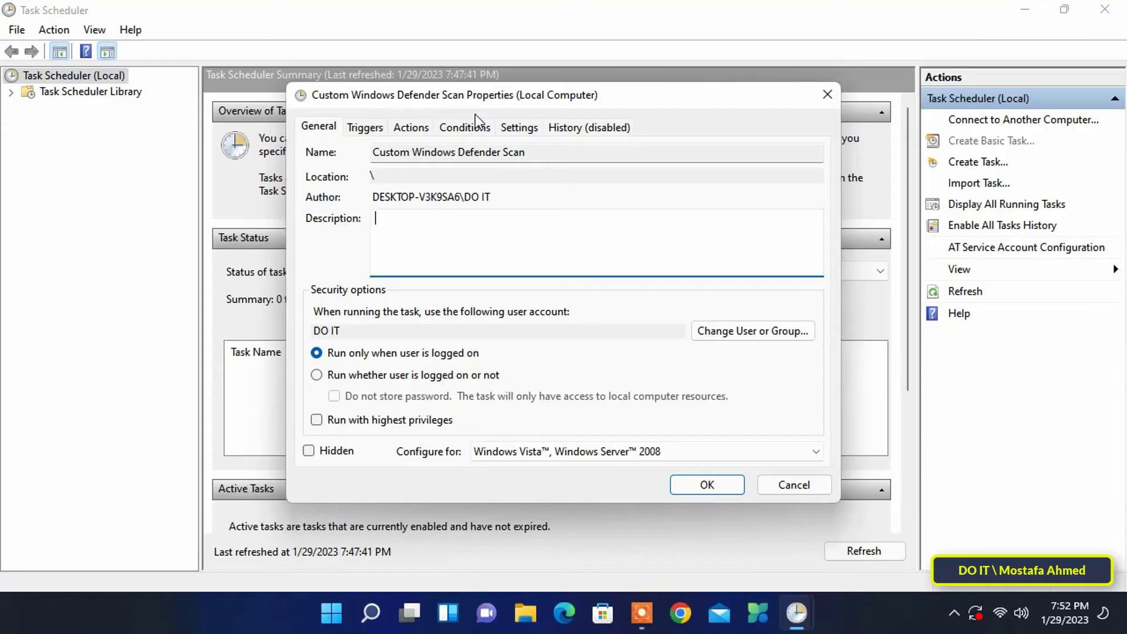
Step: Set the task to run whether the user is logged on or not, with highest privileges
click(317, 374)
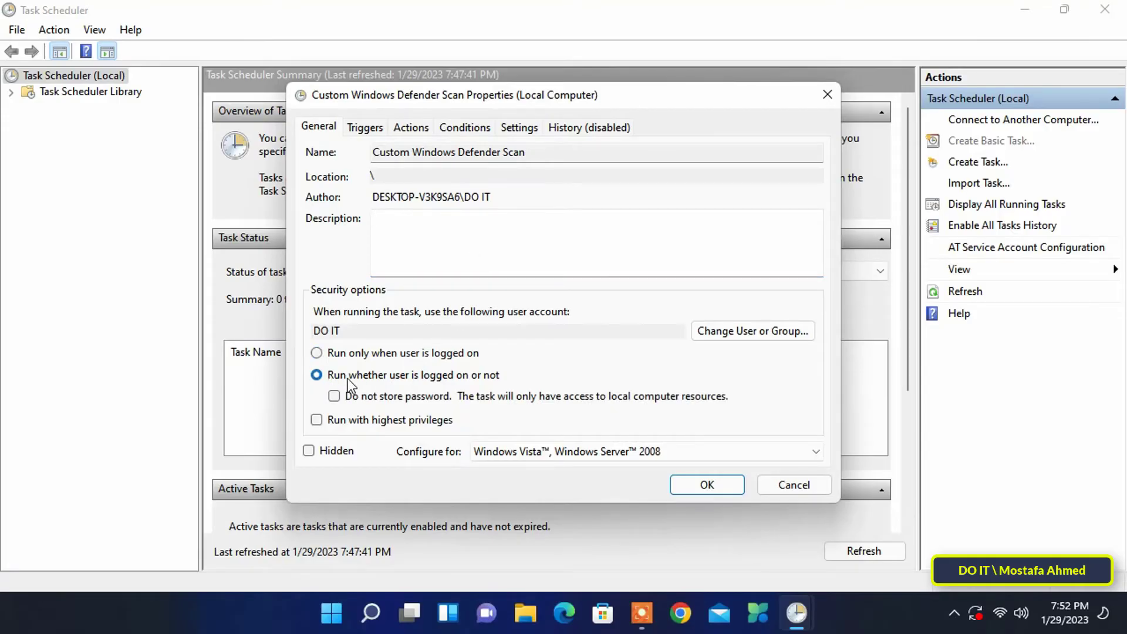
mouse_move(470, 386)
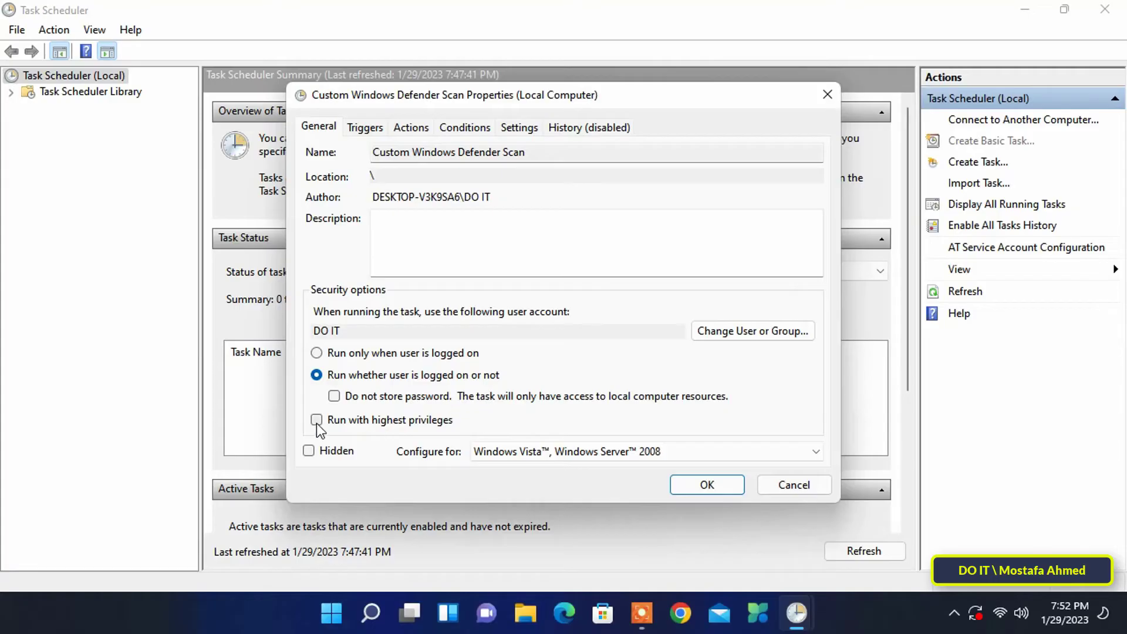
click(316, 420)
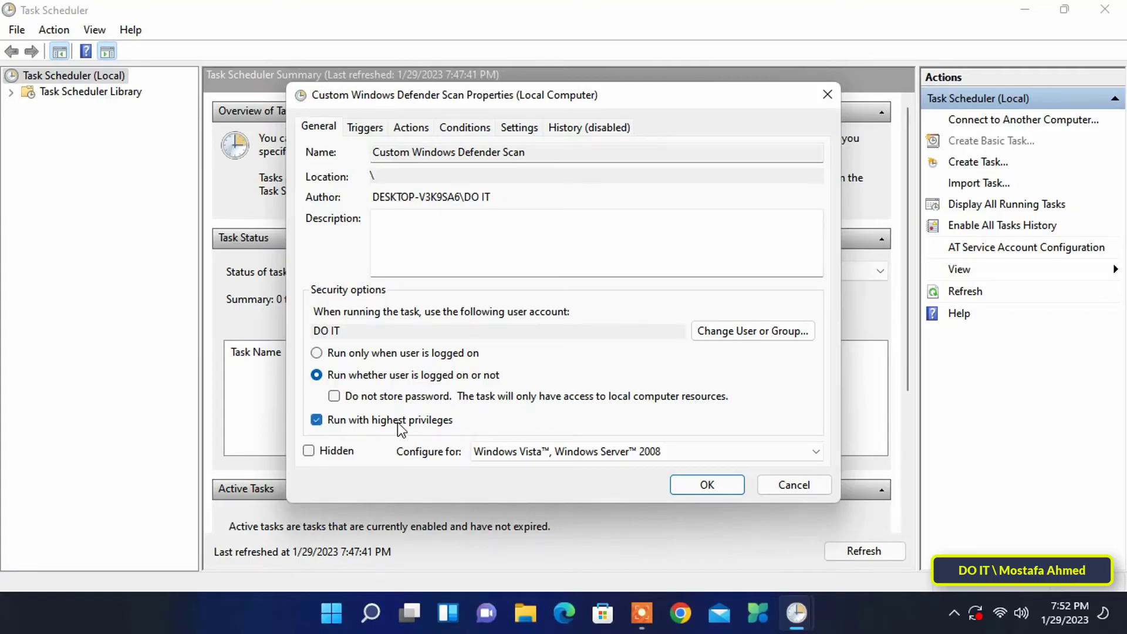
mouse_move(459, 428)
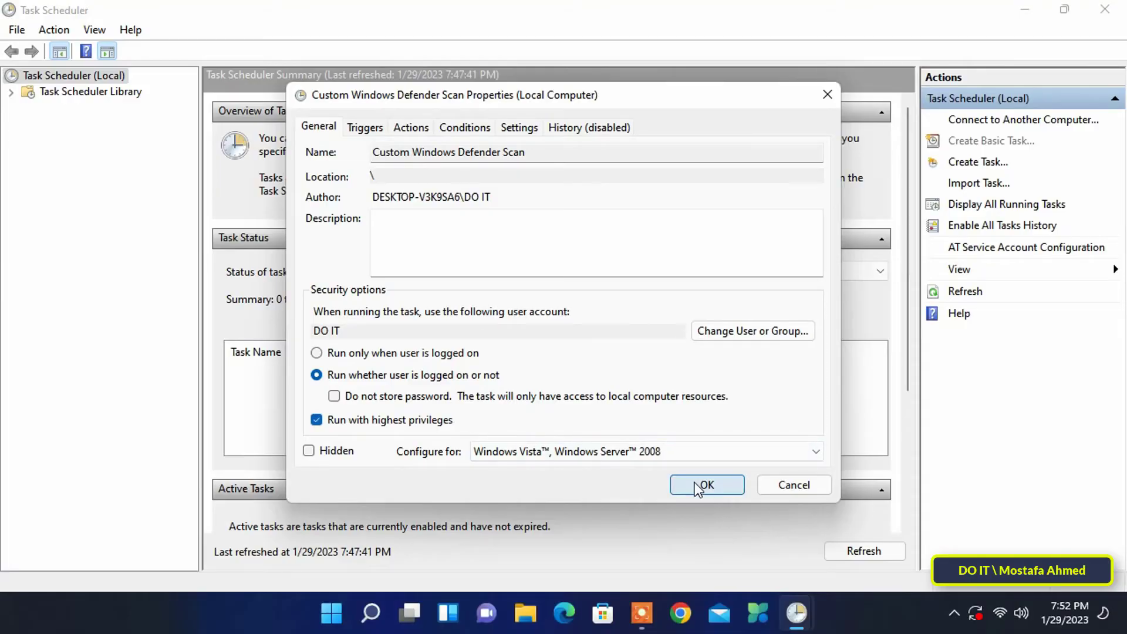
mouse_move(458, 424)
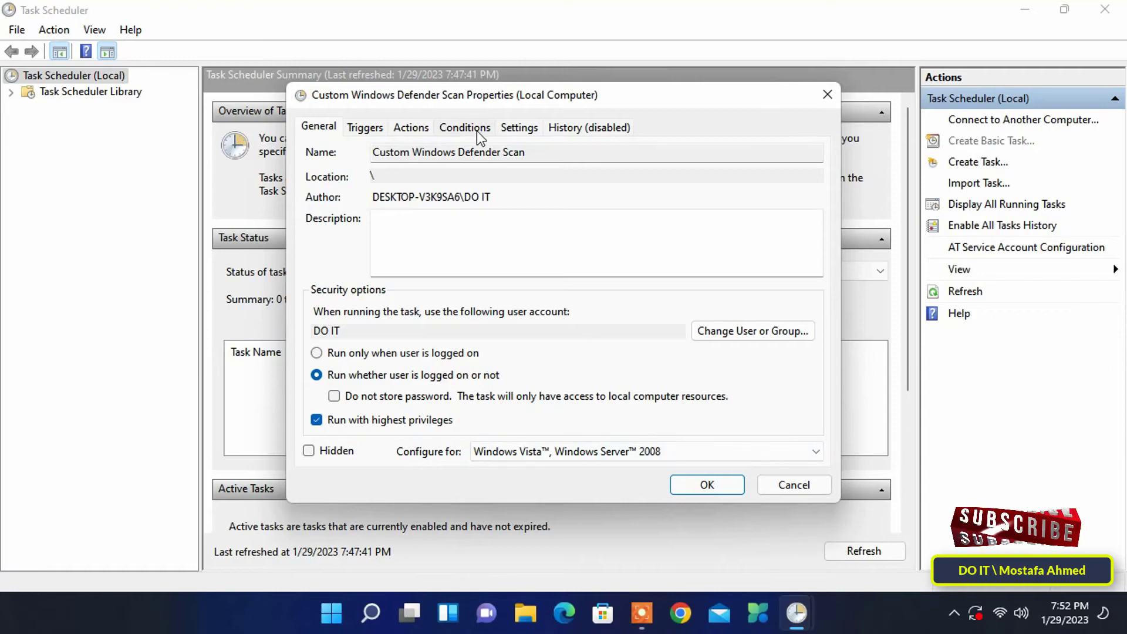
Step: Review the AC-power conditions and confirm the properties, bringing up the password prompt
click(465, 127)
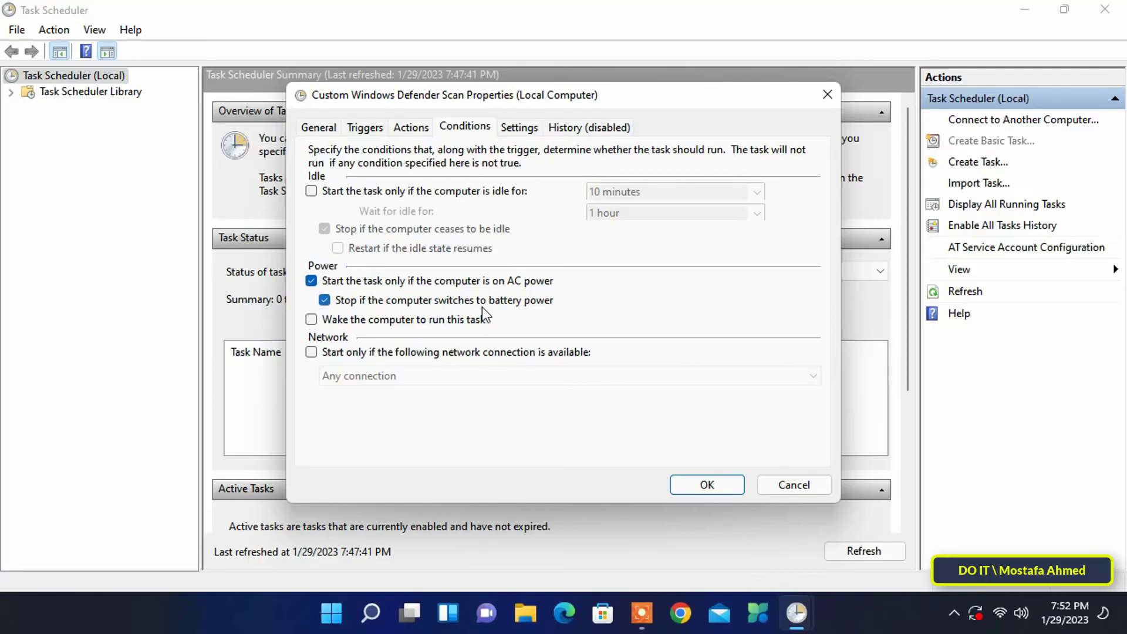
mouse_move(570, 320)
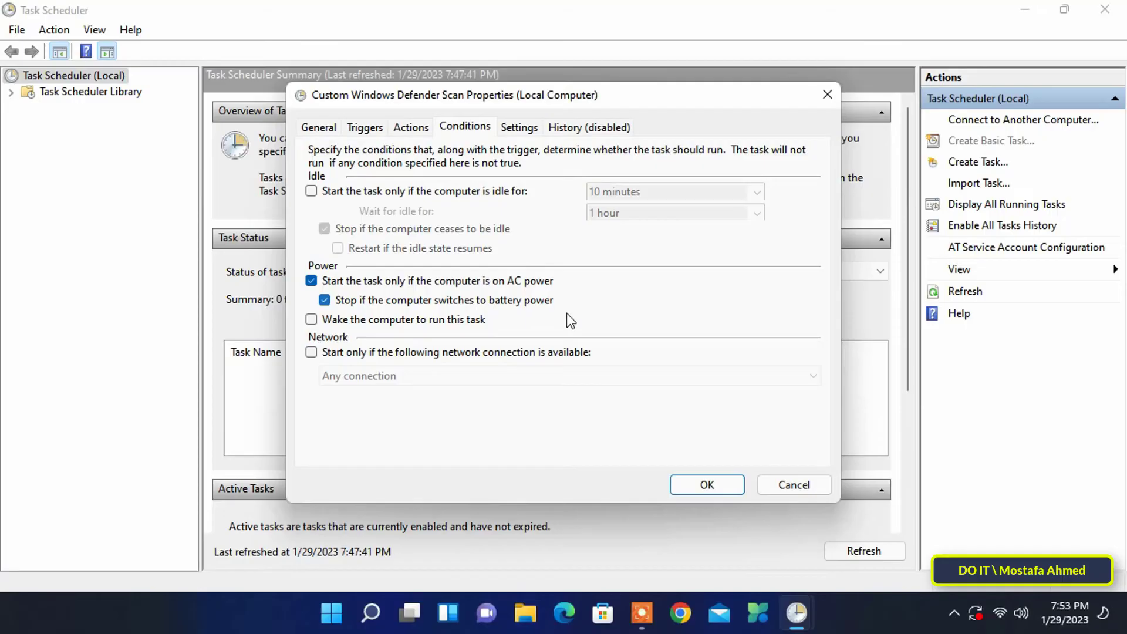
click(706, 484)
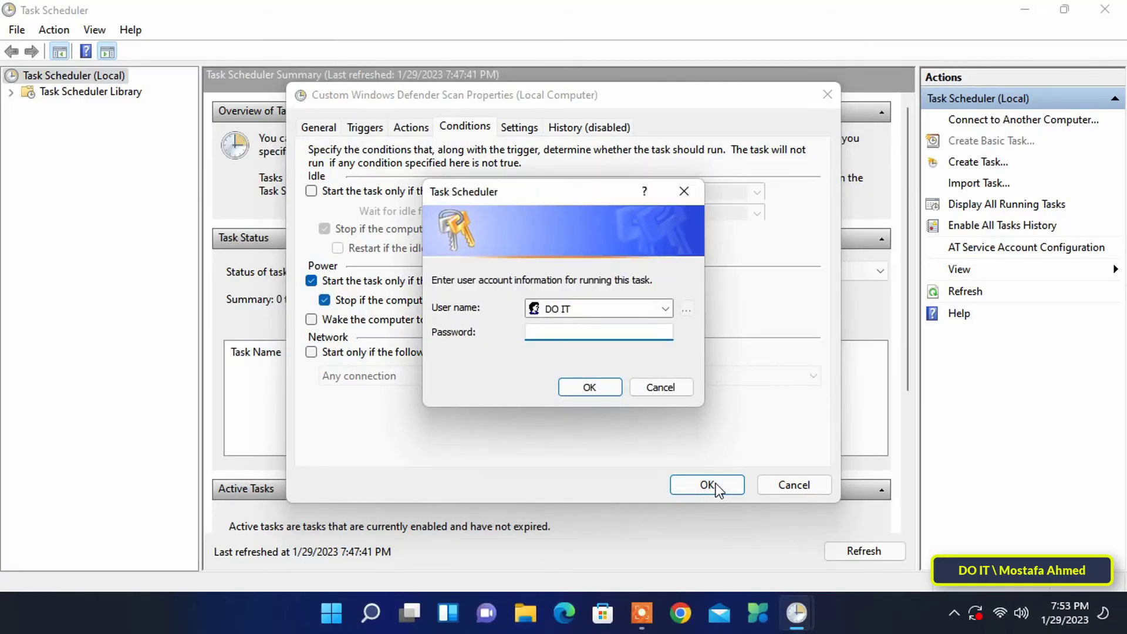
Step: Supply the account password so the task's properties are saved and closed
click(599, 331)
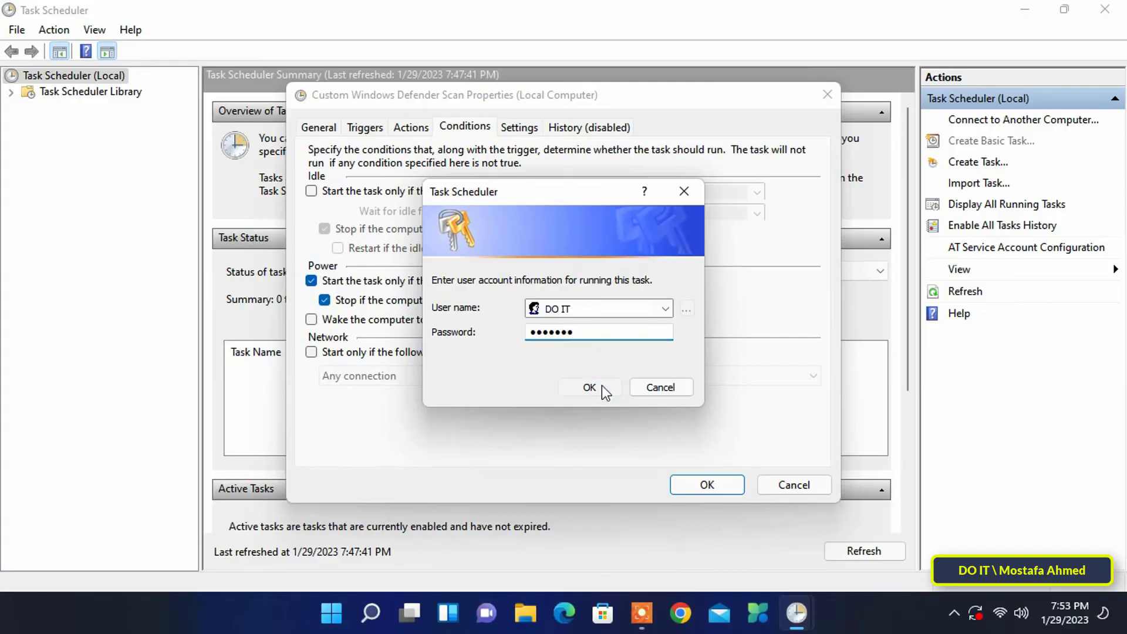
click(589, 387)
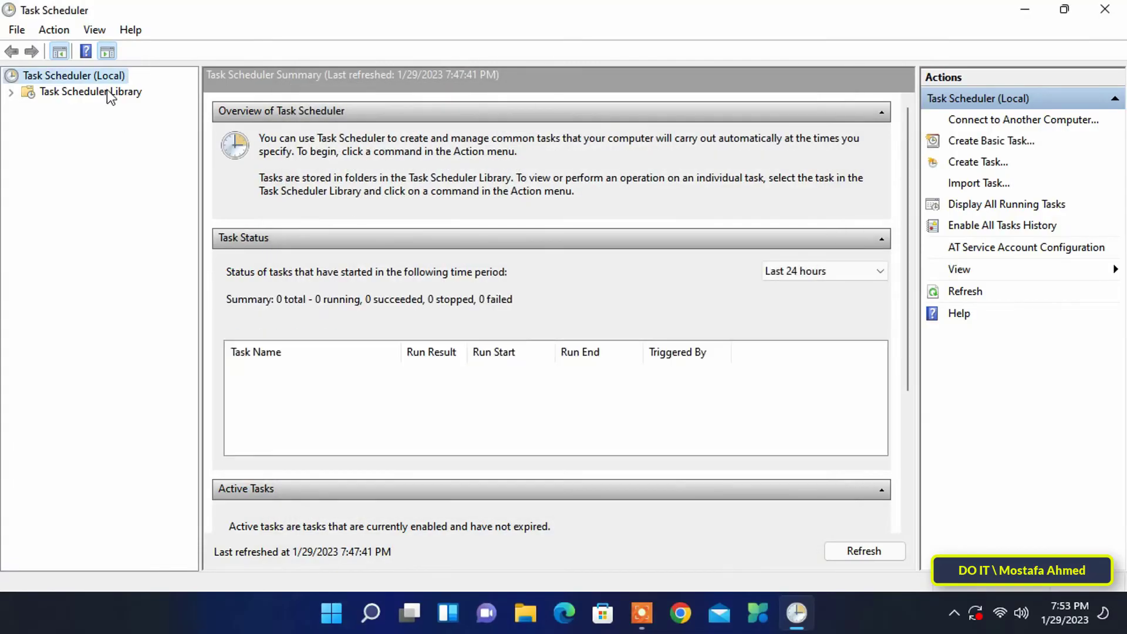
Step: Show the Task Scheduler Library with the Name column widened and select Custom Windows Defender Scan
click(90, 92)
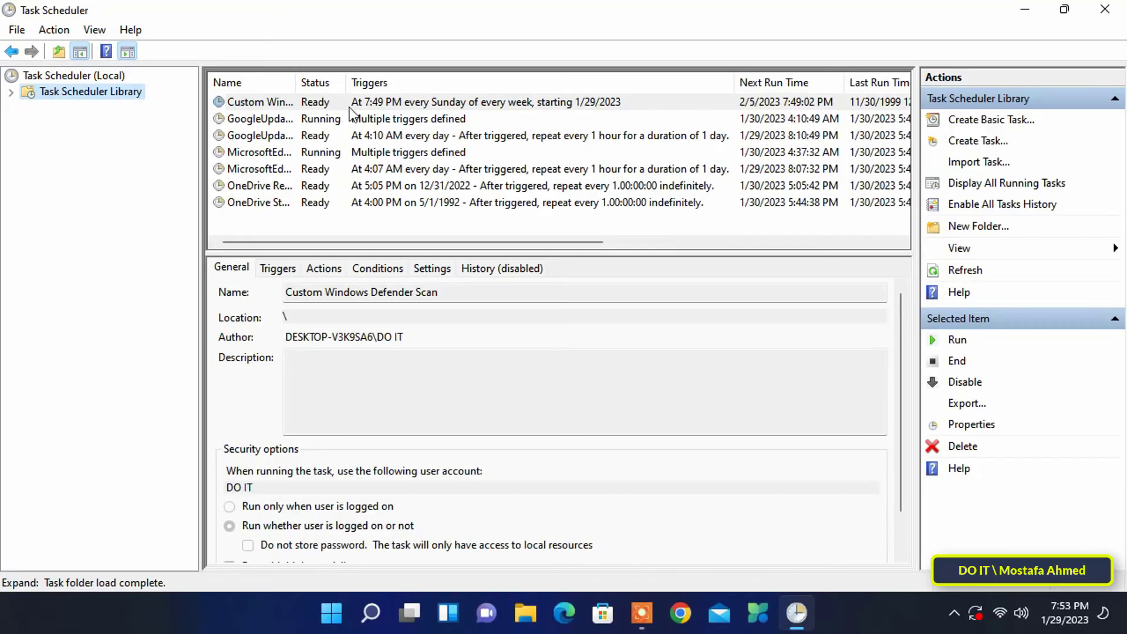
drag(352, 82, 452, 82)
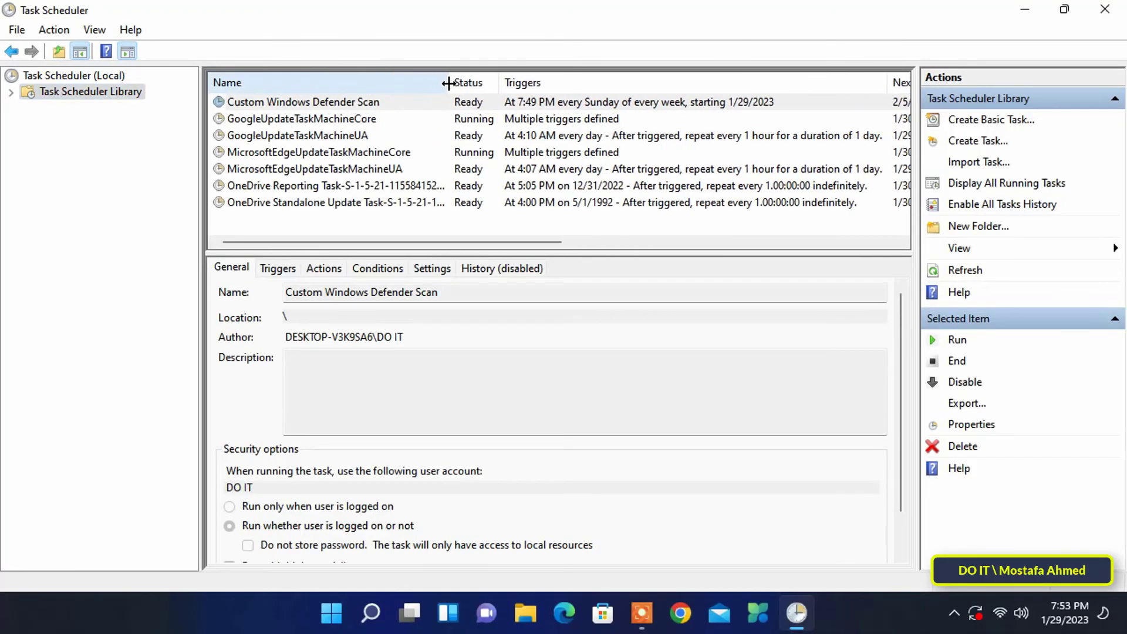
click(302, 102)
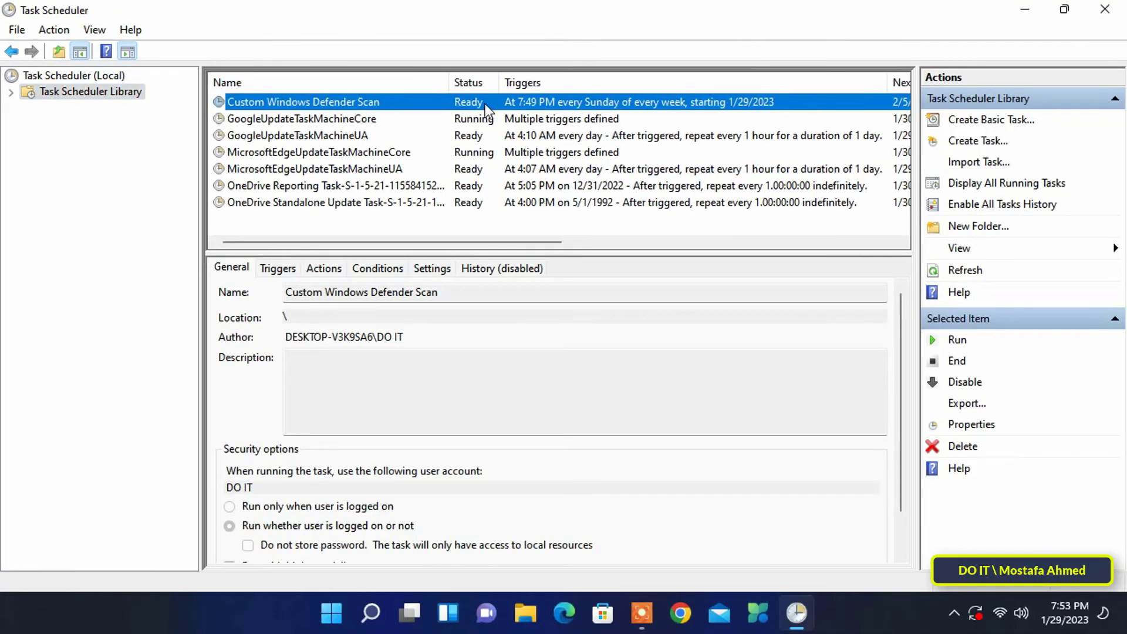
mouse_move(513, 229)
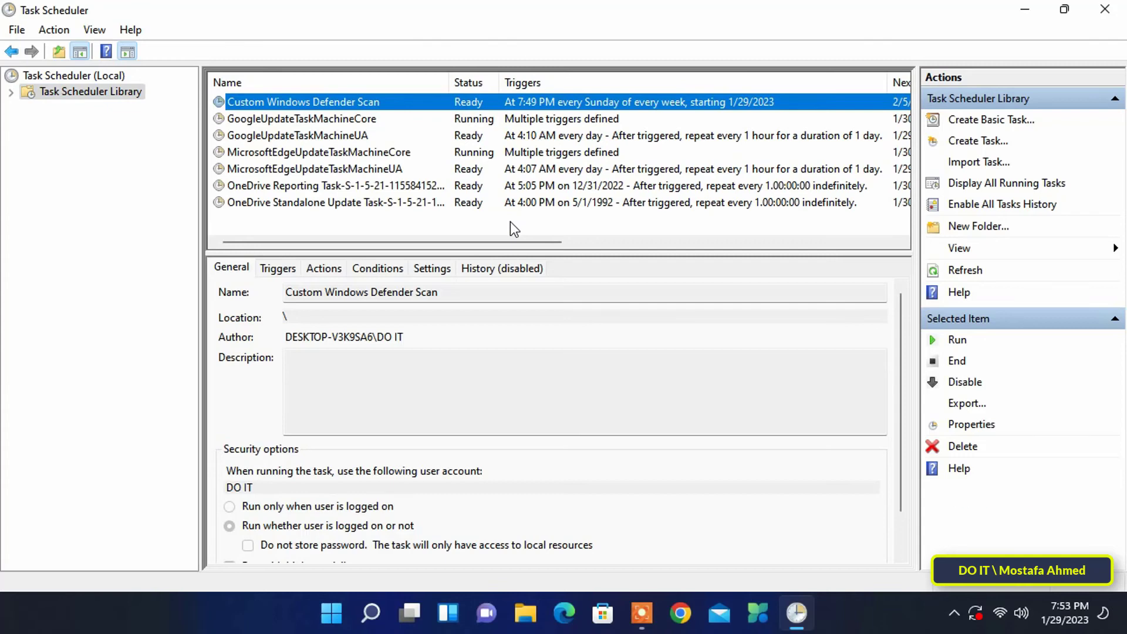